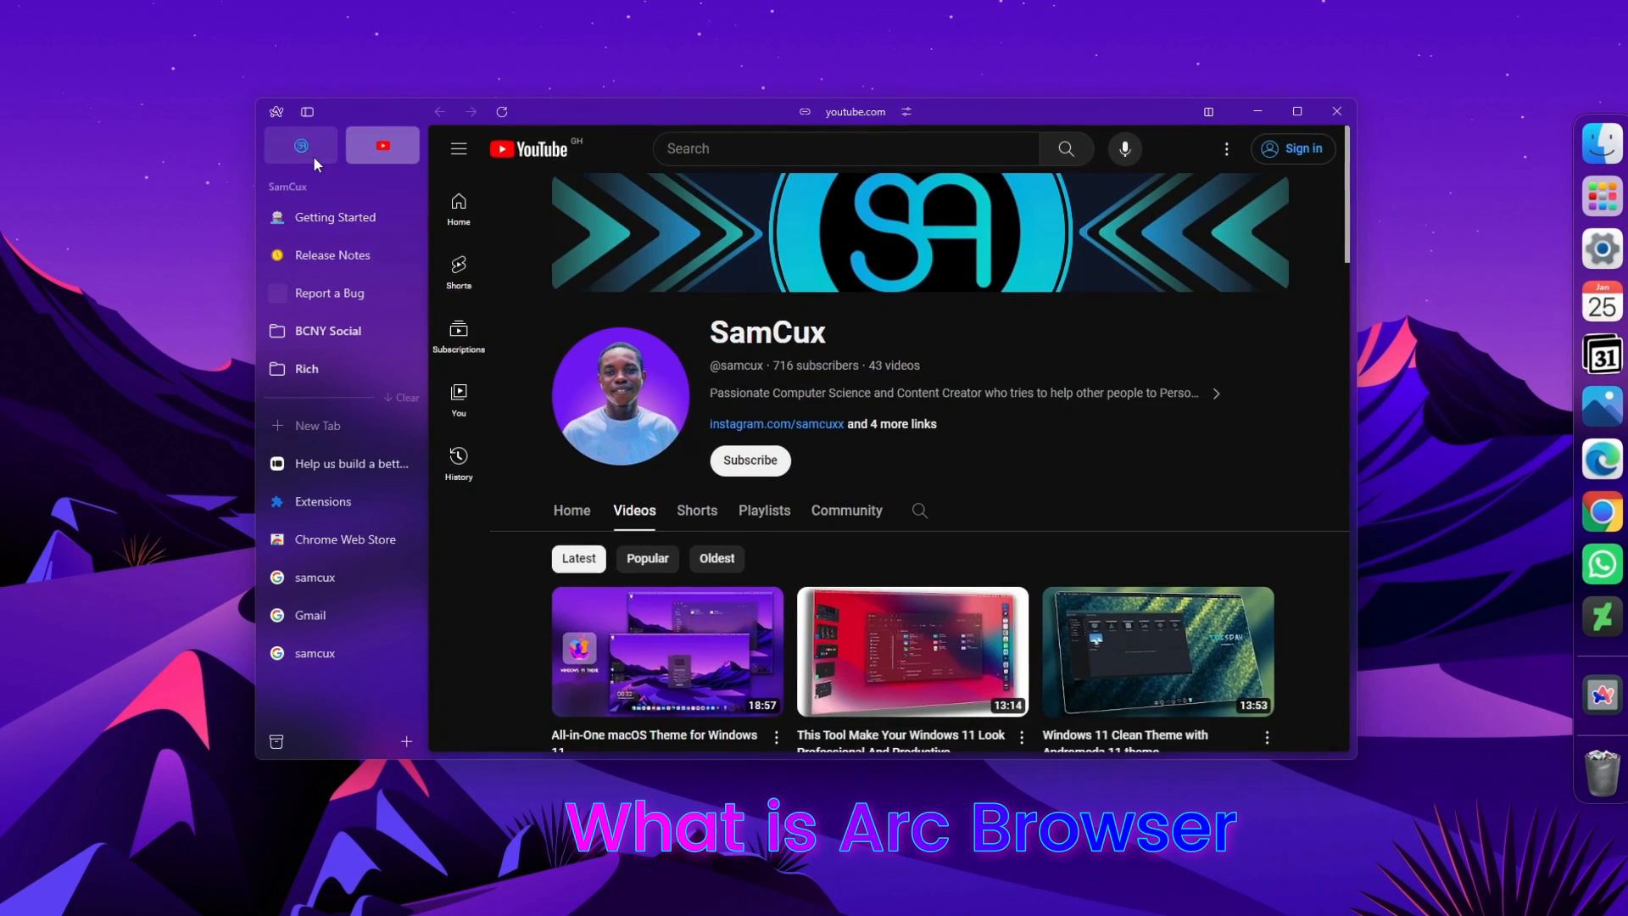
Show the samcux blog and close the Extensions and Chrome Web Store tabs from the sidebar.
left_click(300, 144)
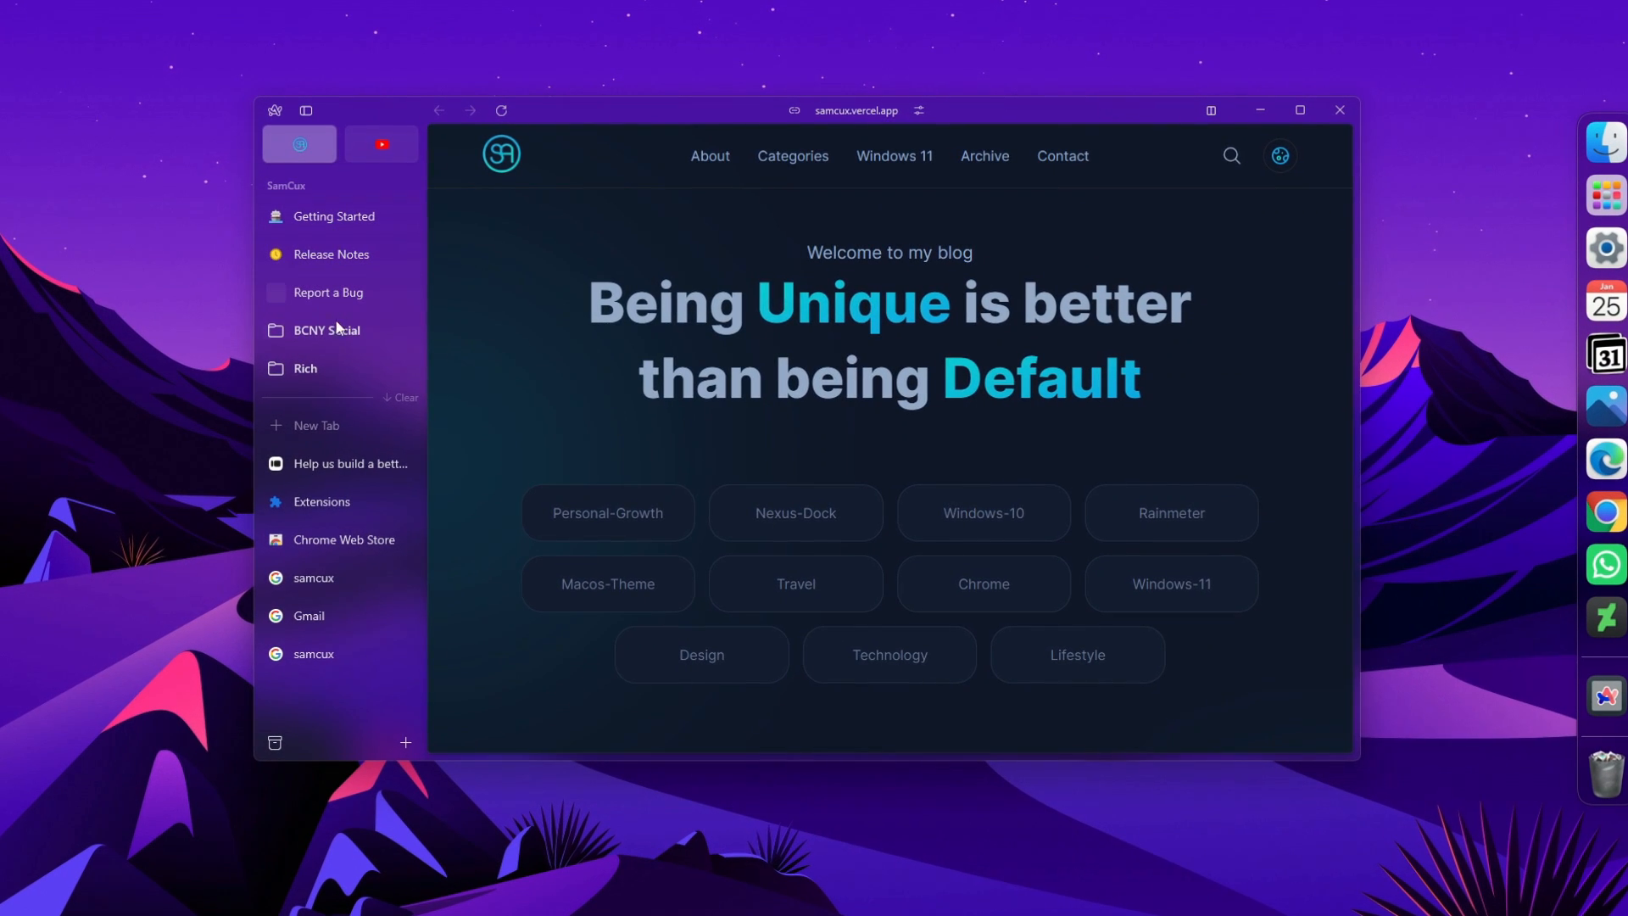
mouse_move(336, 377)
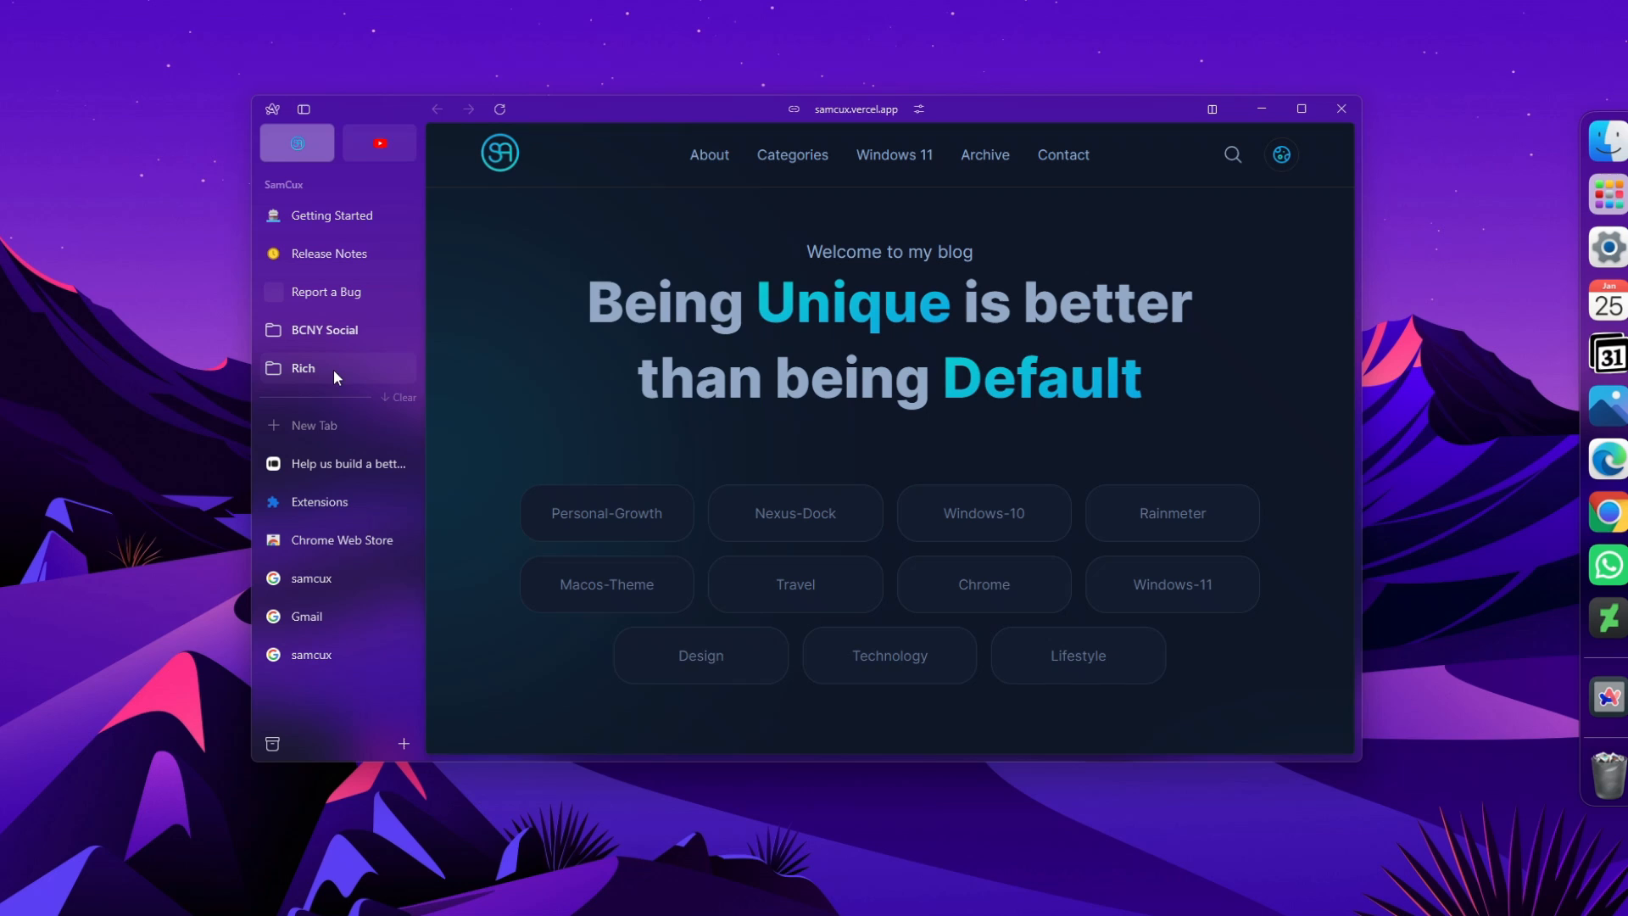
left_click(271, 109)
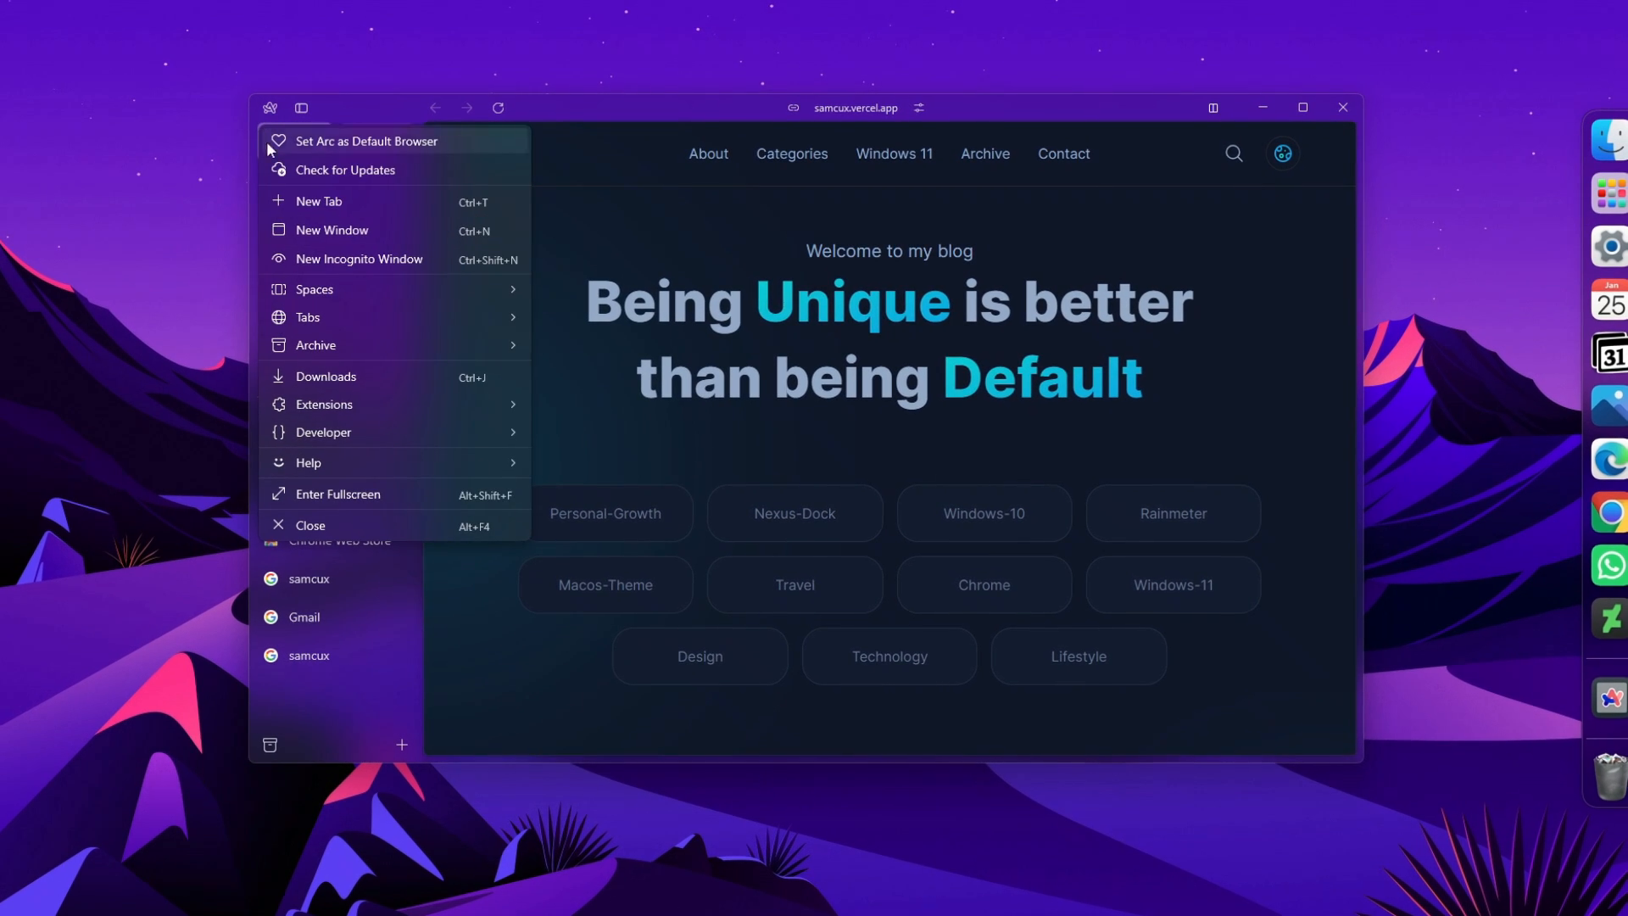
mouse_move(380, 668)
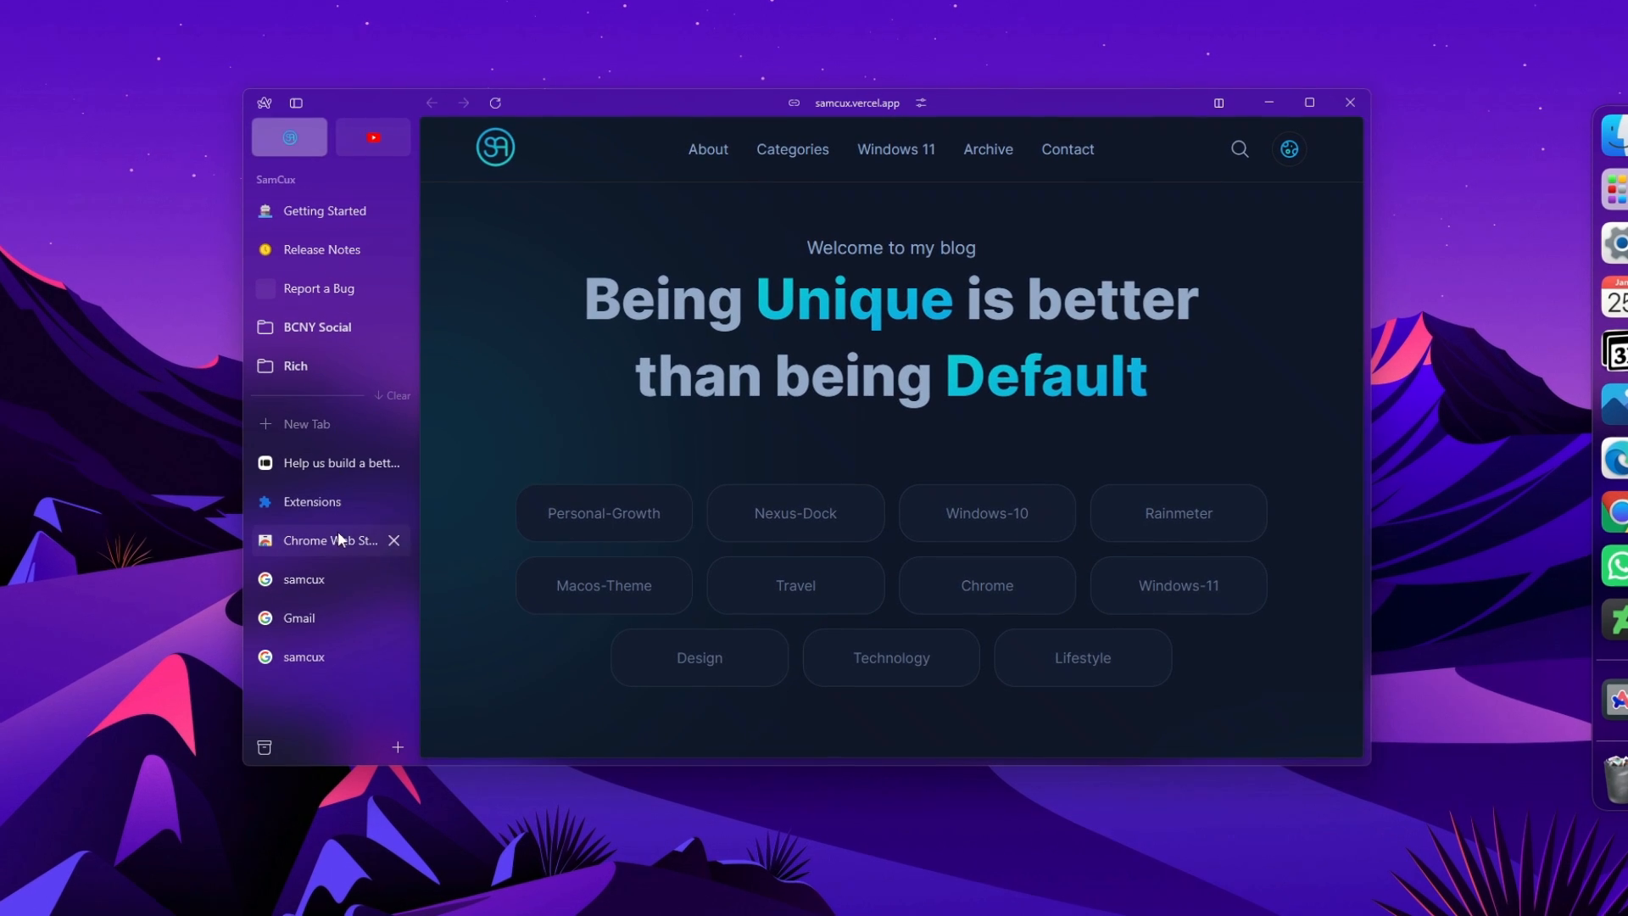
left_click(394, 541)
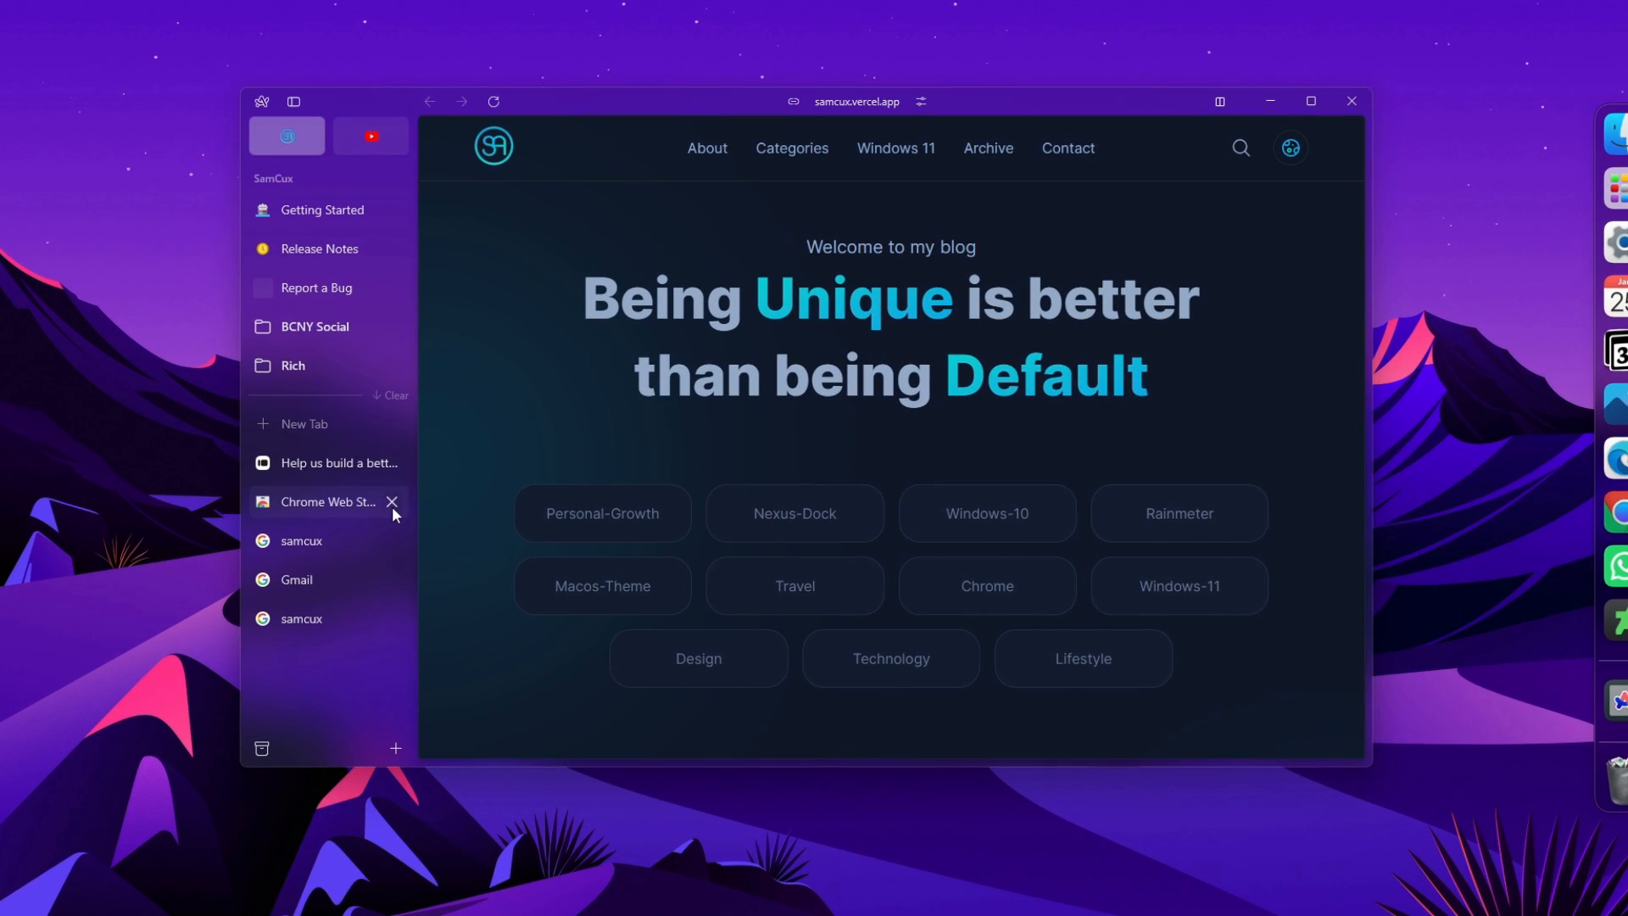
left_click(392, 502)
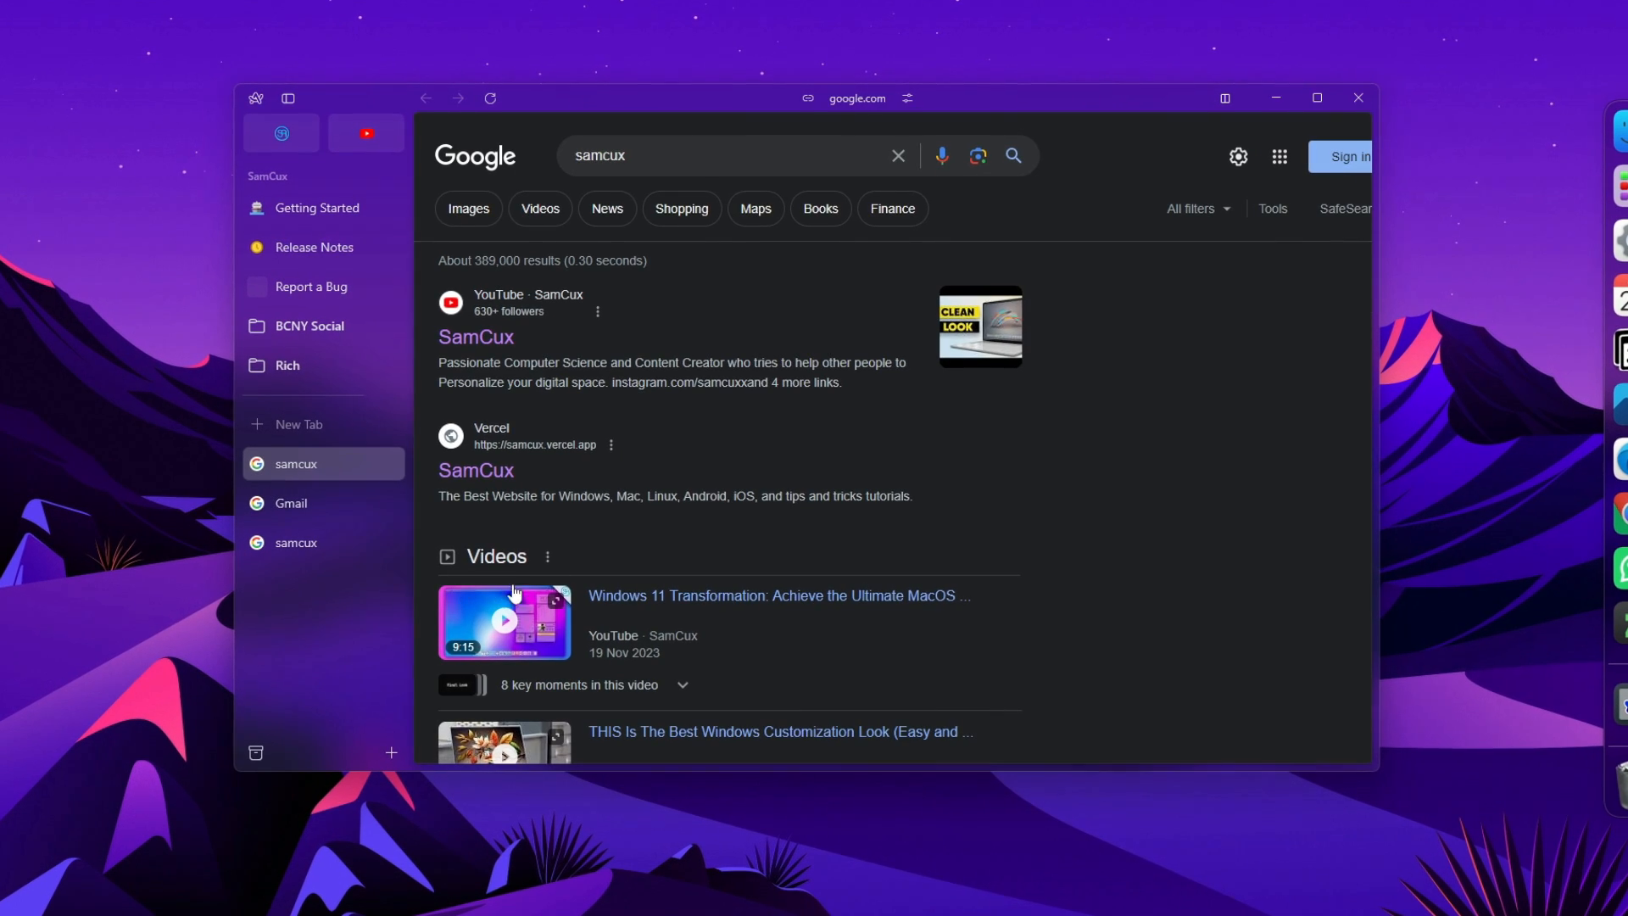
mouse_move(329, 424)
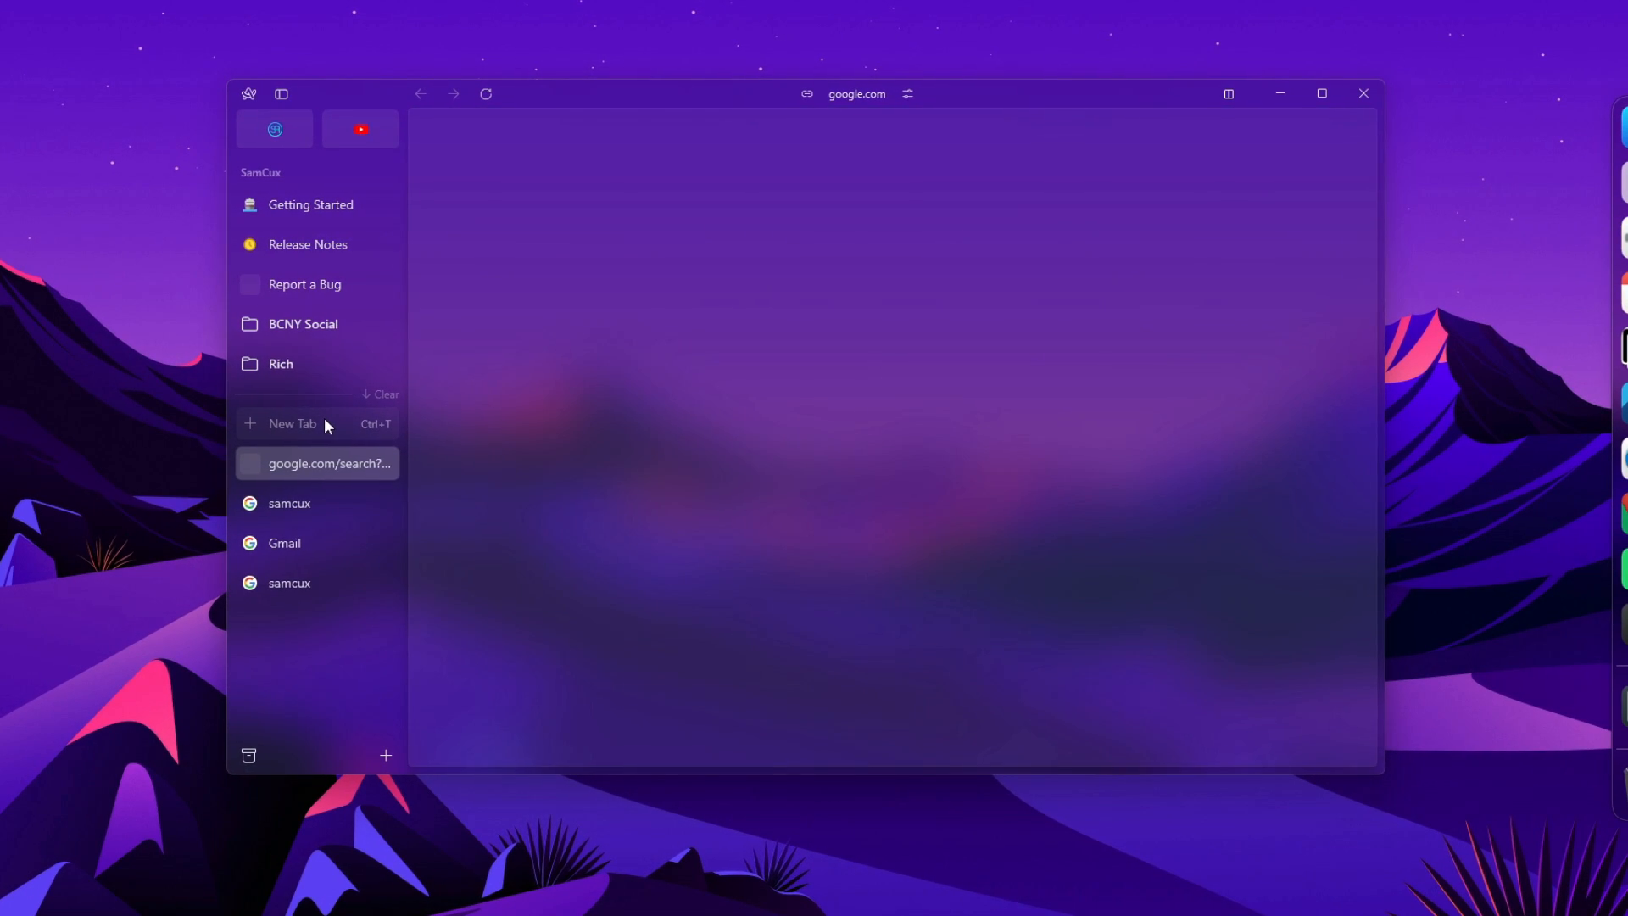
Keep the samcux search in an extra tab and archive the Gmail tab from the sidebar.
left_click(316, 463)
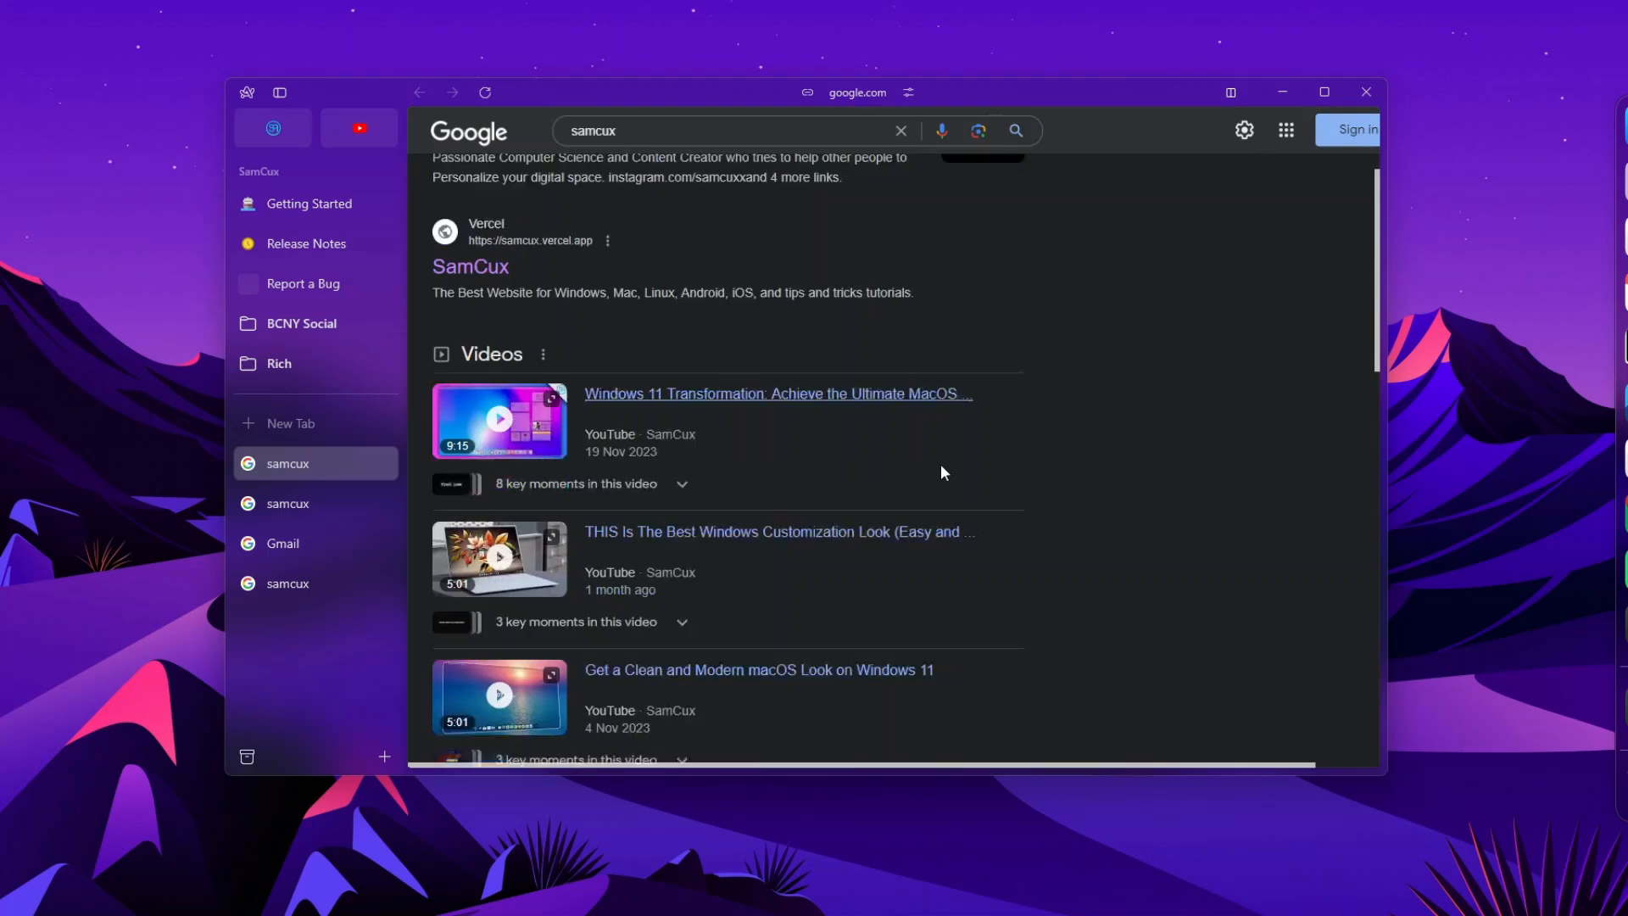
scroll("down", 3)
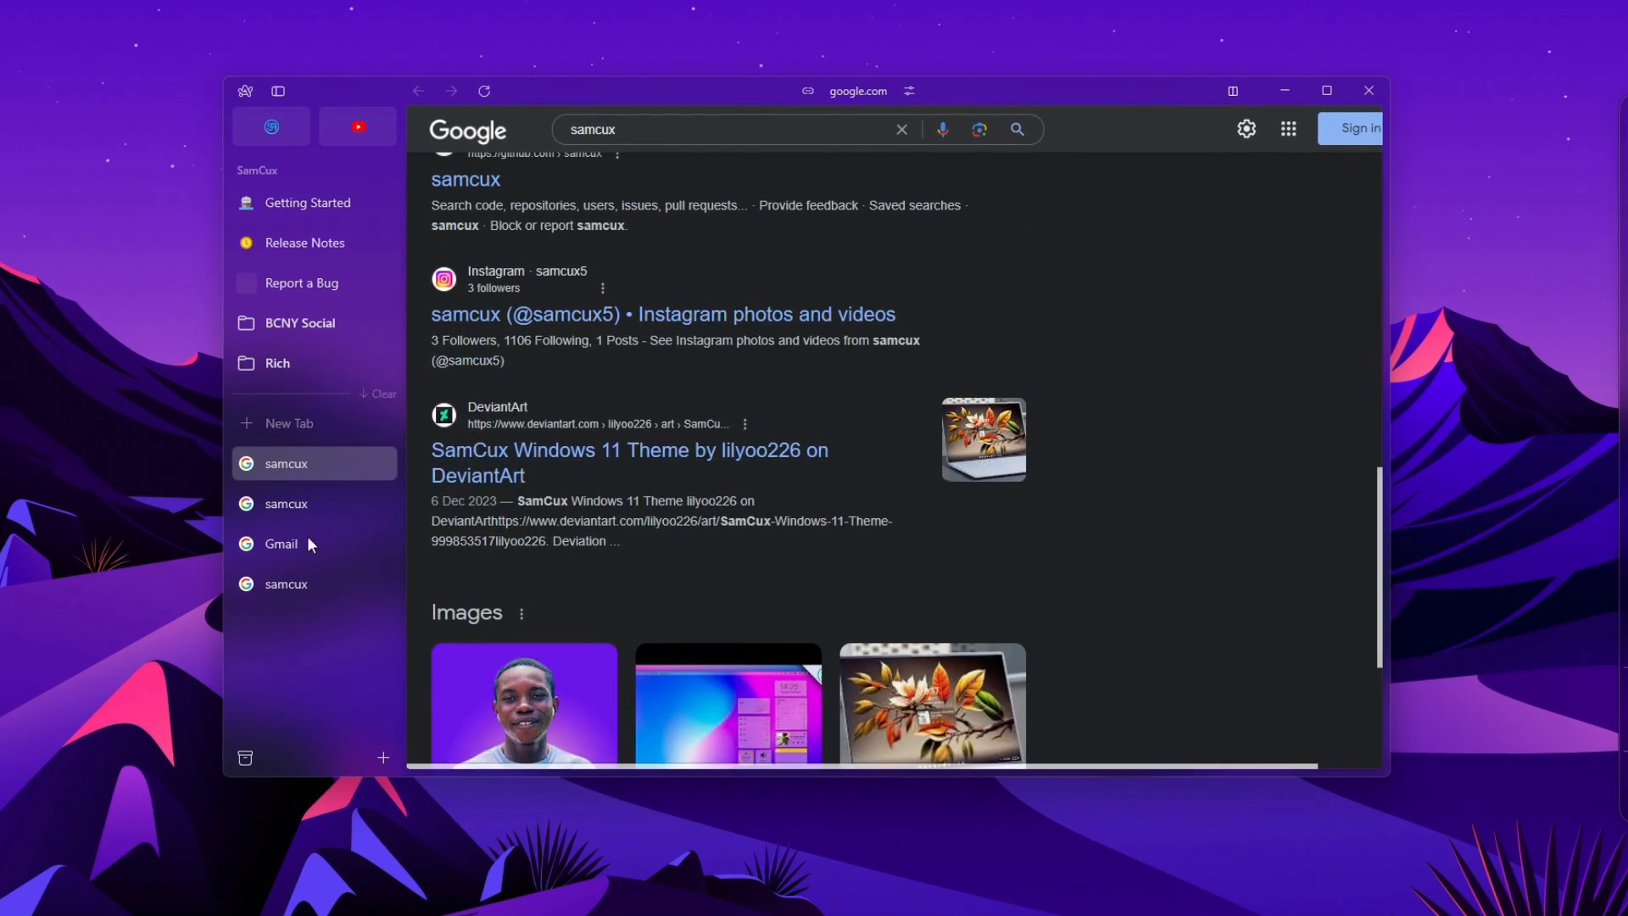
right_click(281, 543)
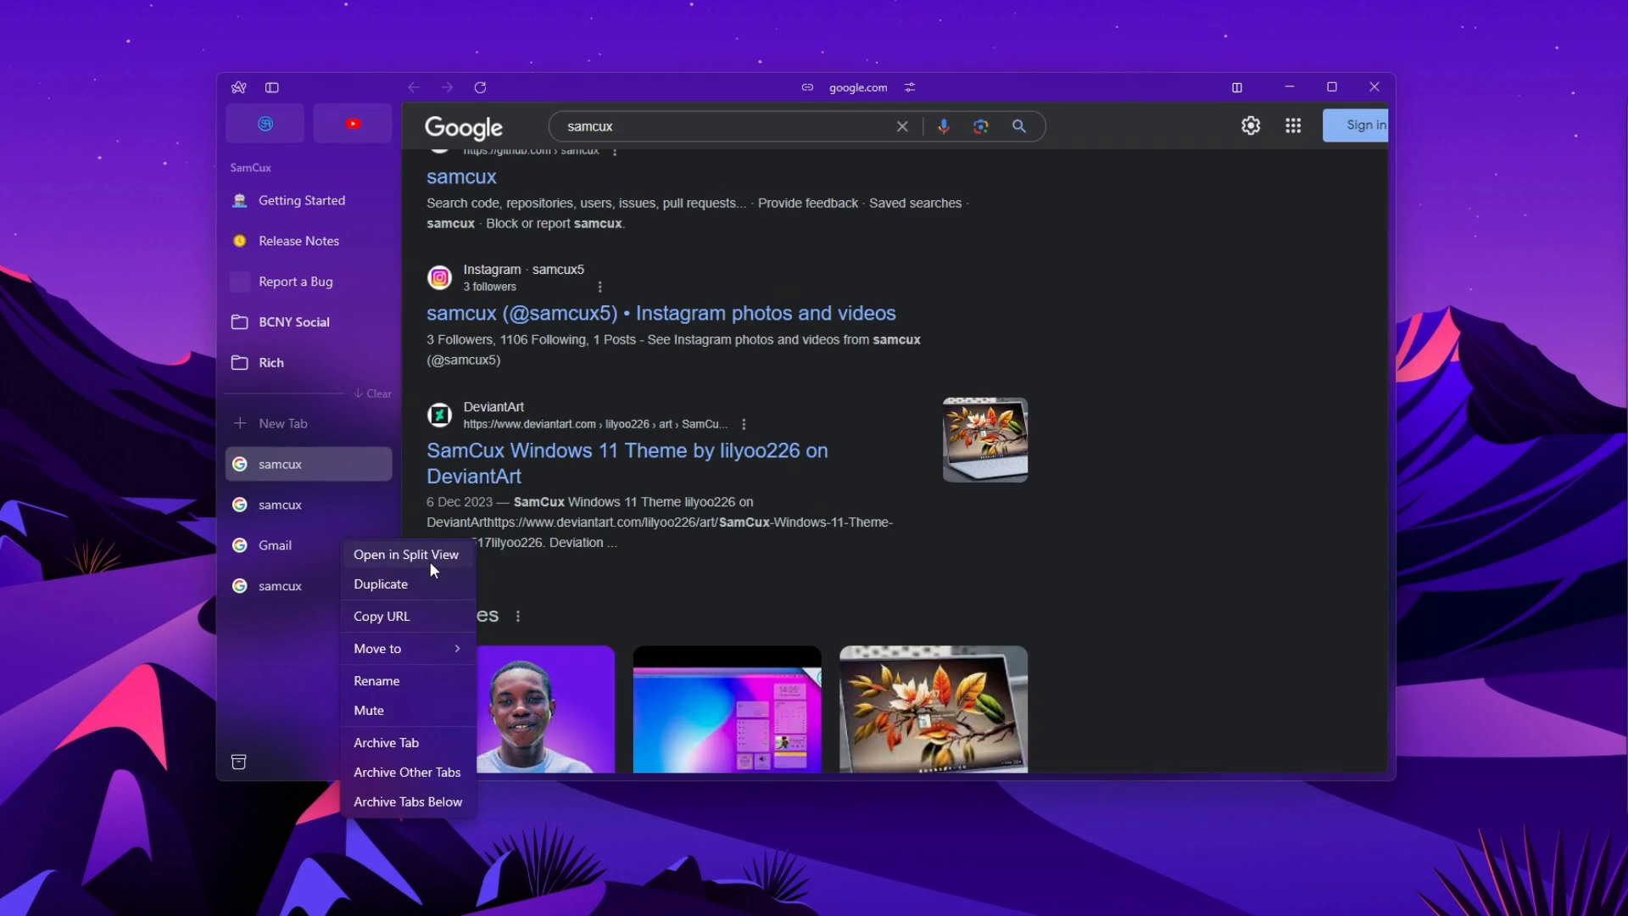
left_click(405, 554)
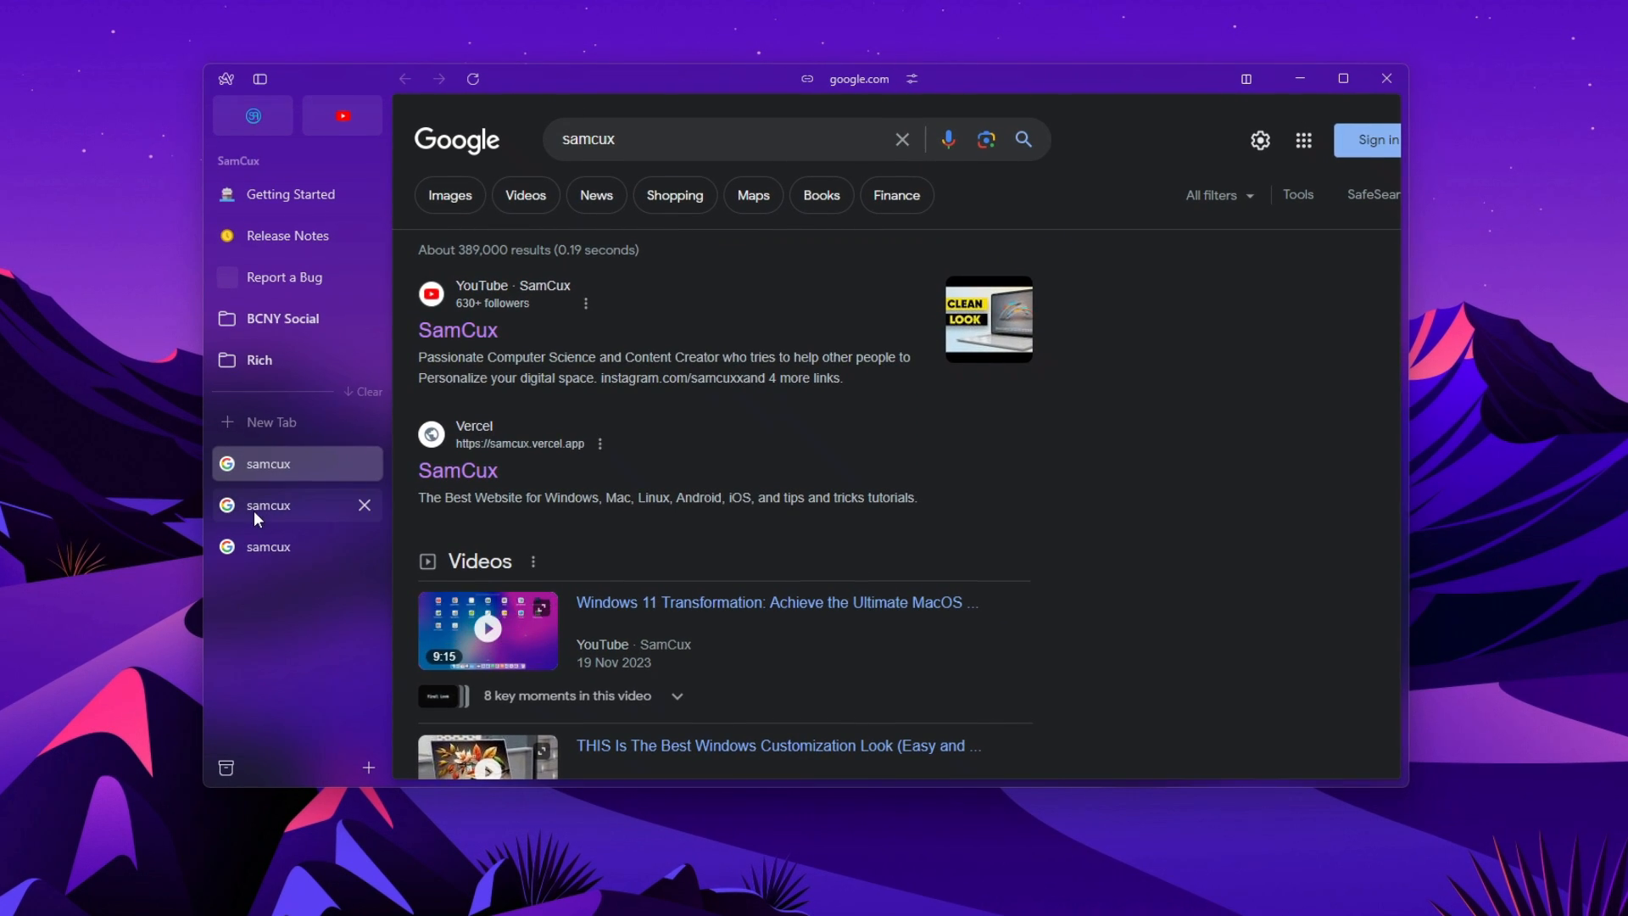
left_click(268, 506)
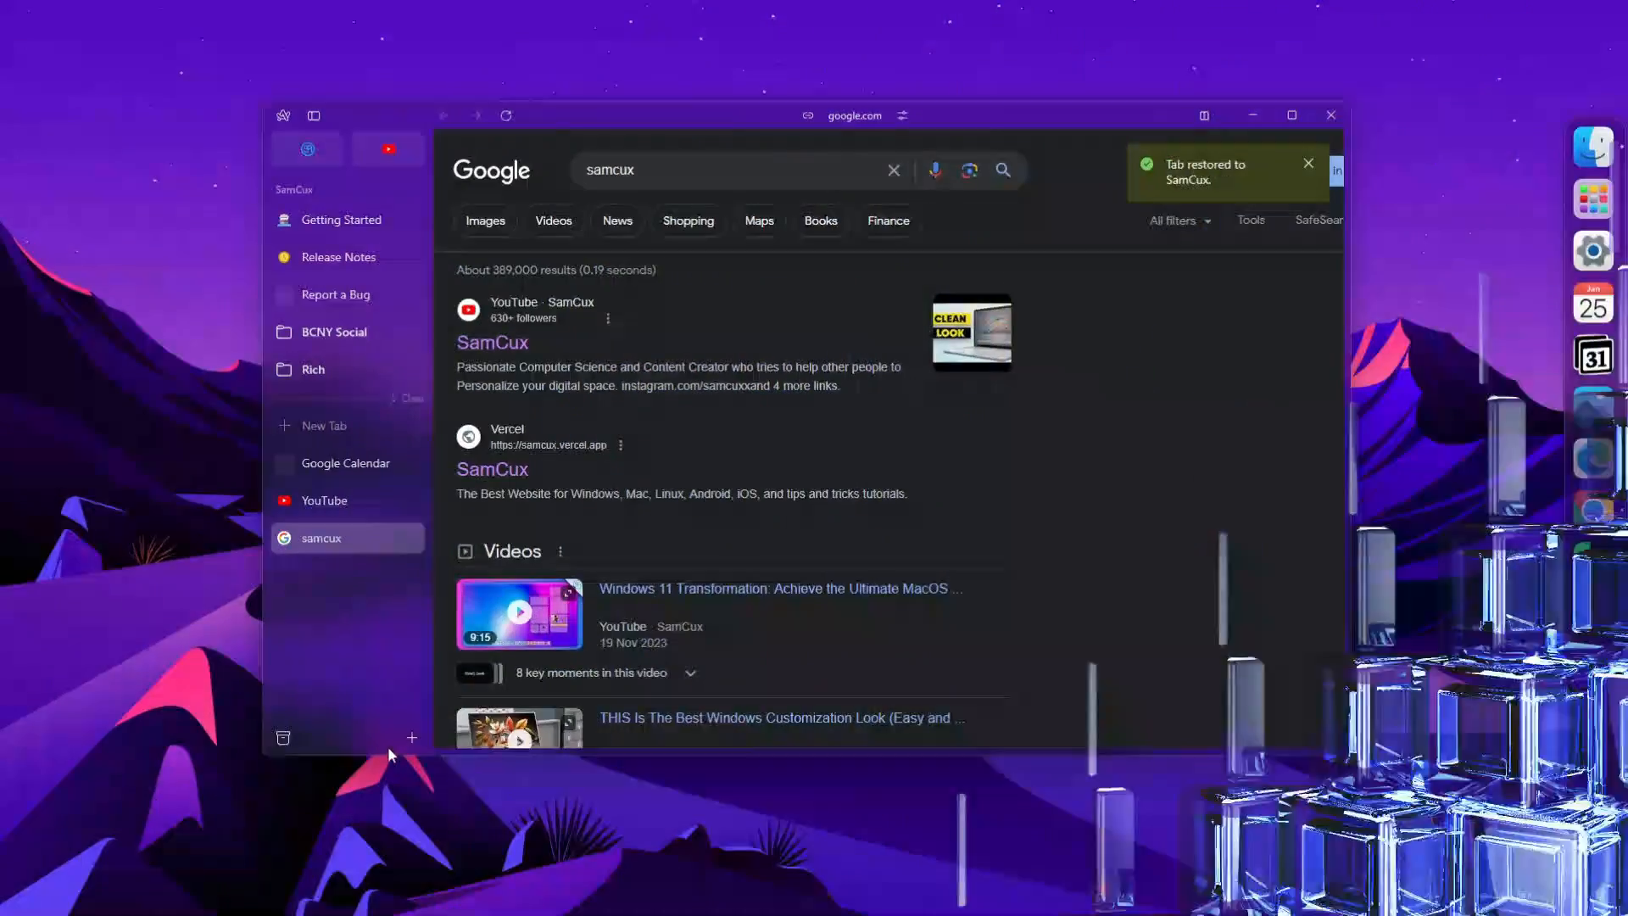
Show the sidebar's New Space, New Folder and New Tab options and pick one.
left_click(410, 738)
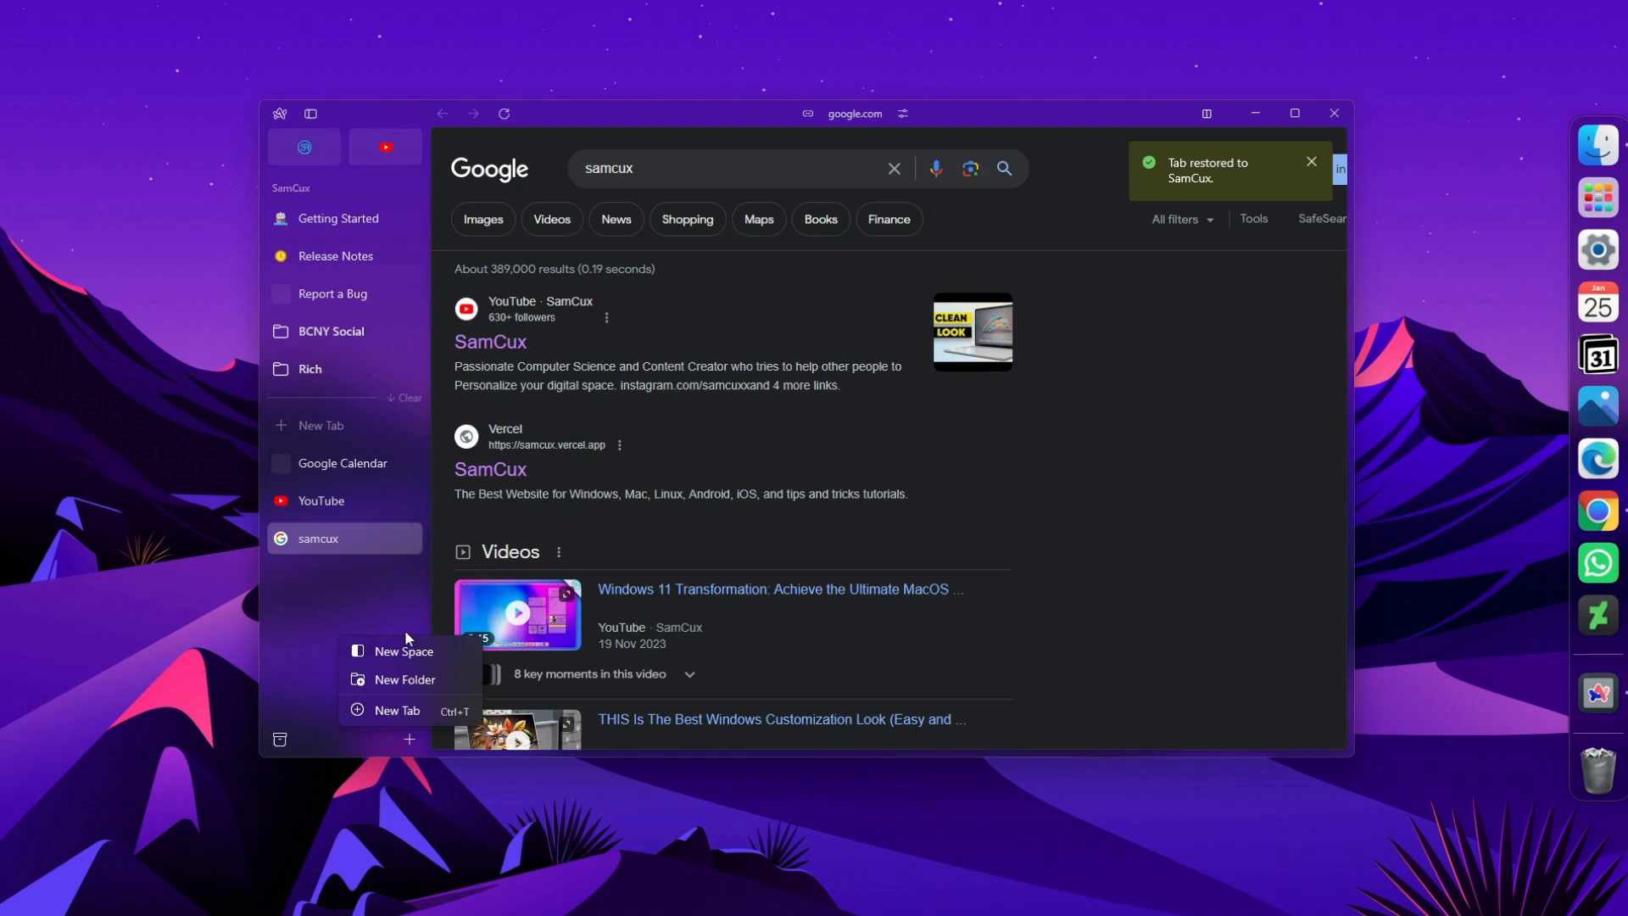
left_click(404, 651)
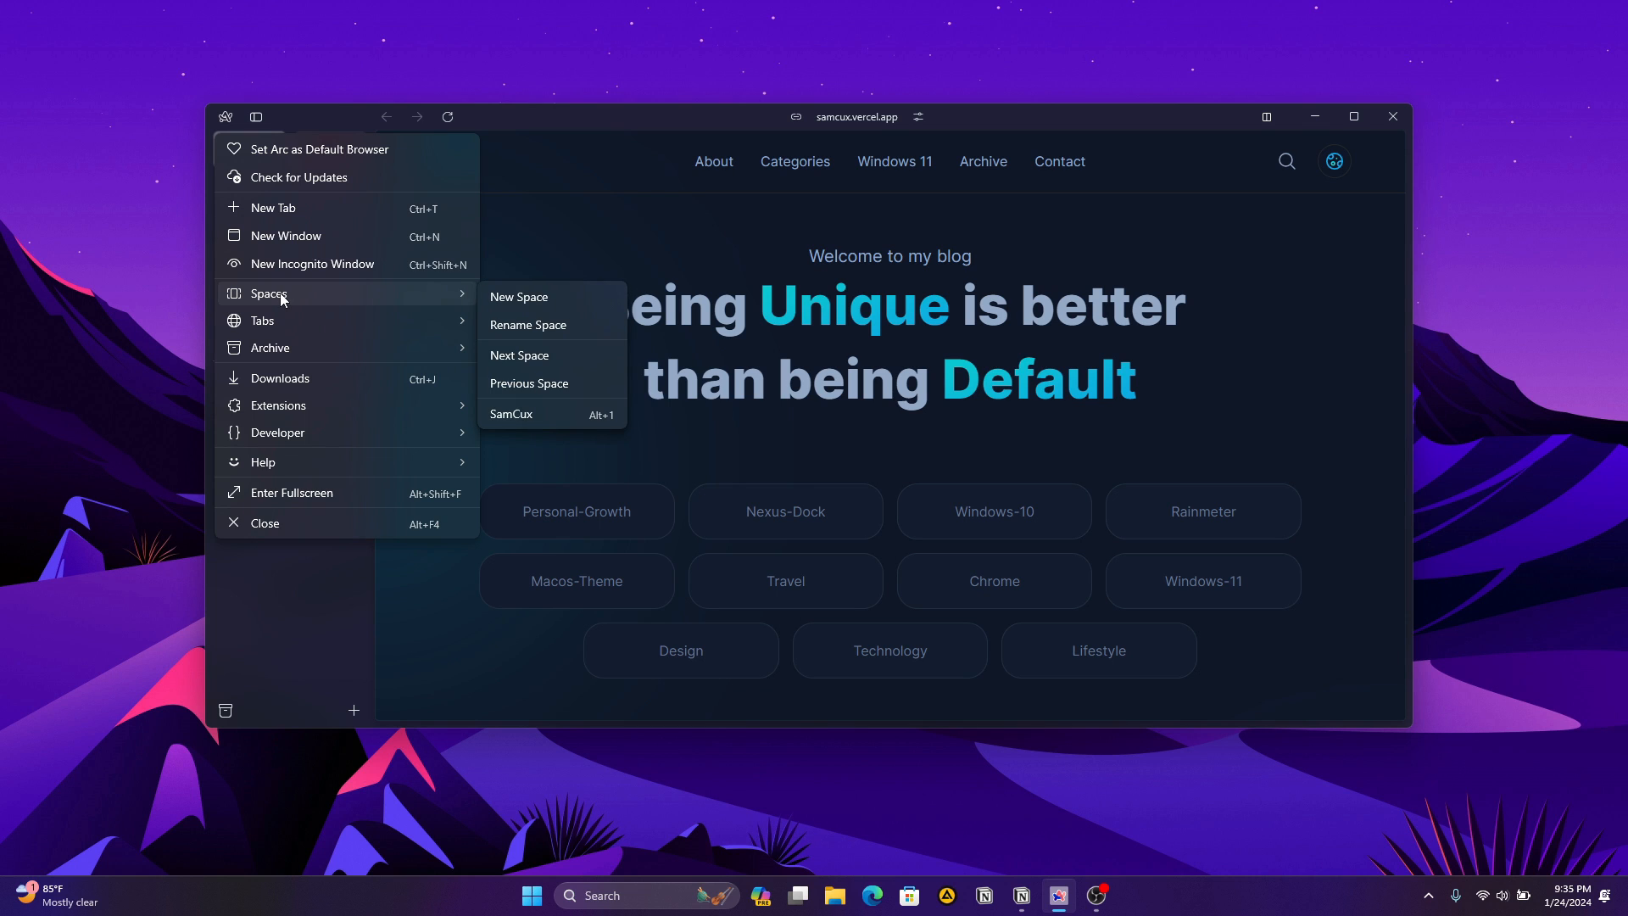
Switch the window to the SamCux space from the Arc menu's Spaces list.
left_click(510, 414)
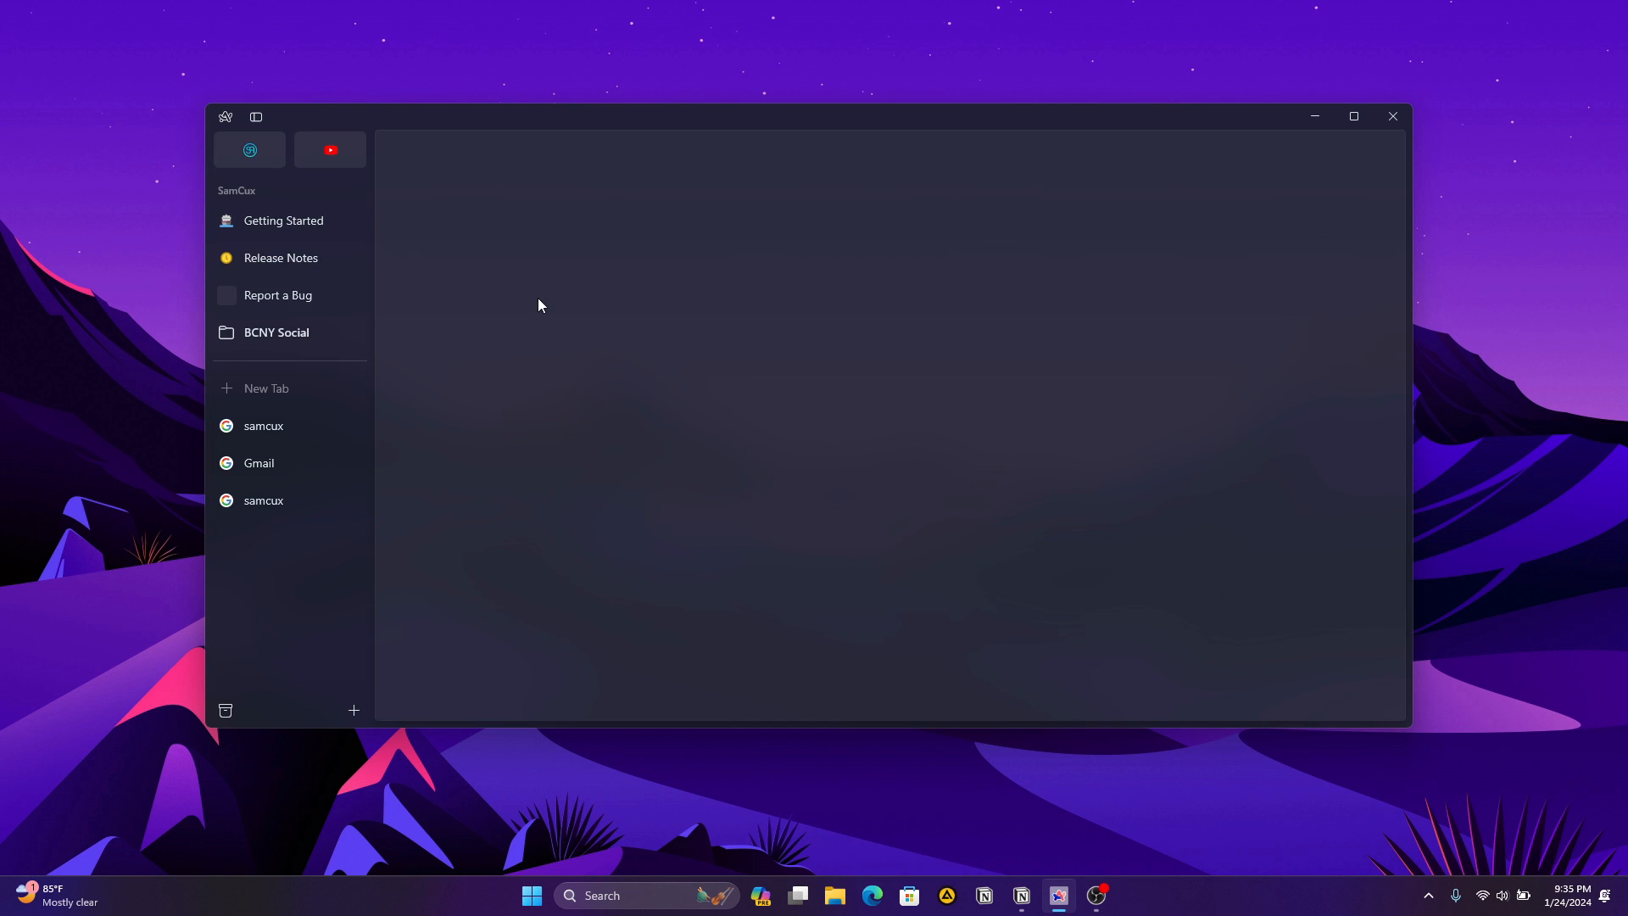
mouse_move(532, 329)
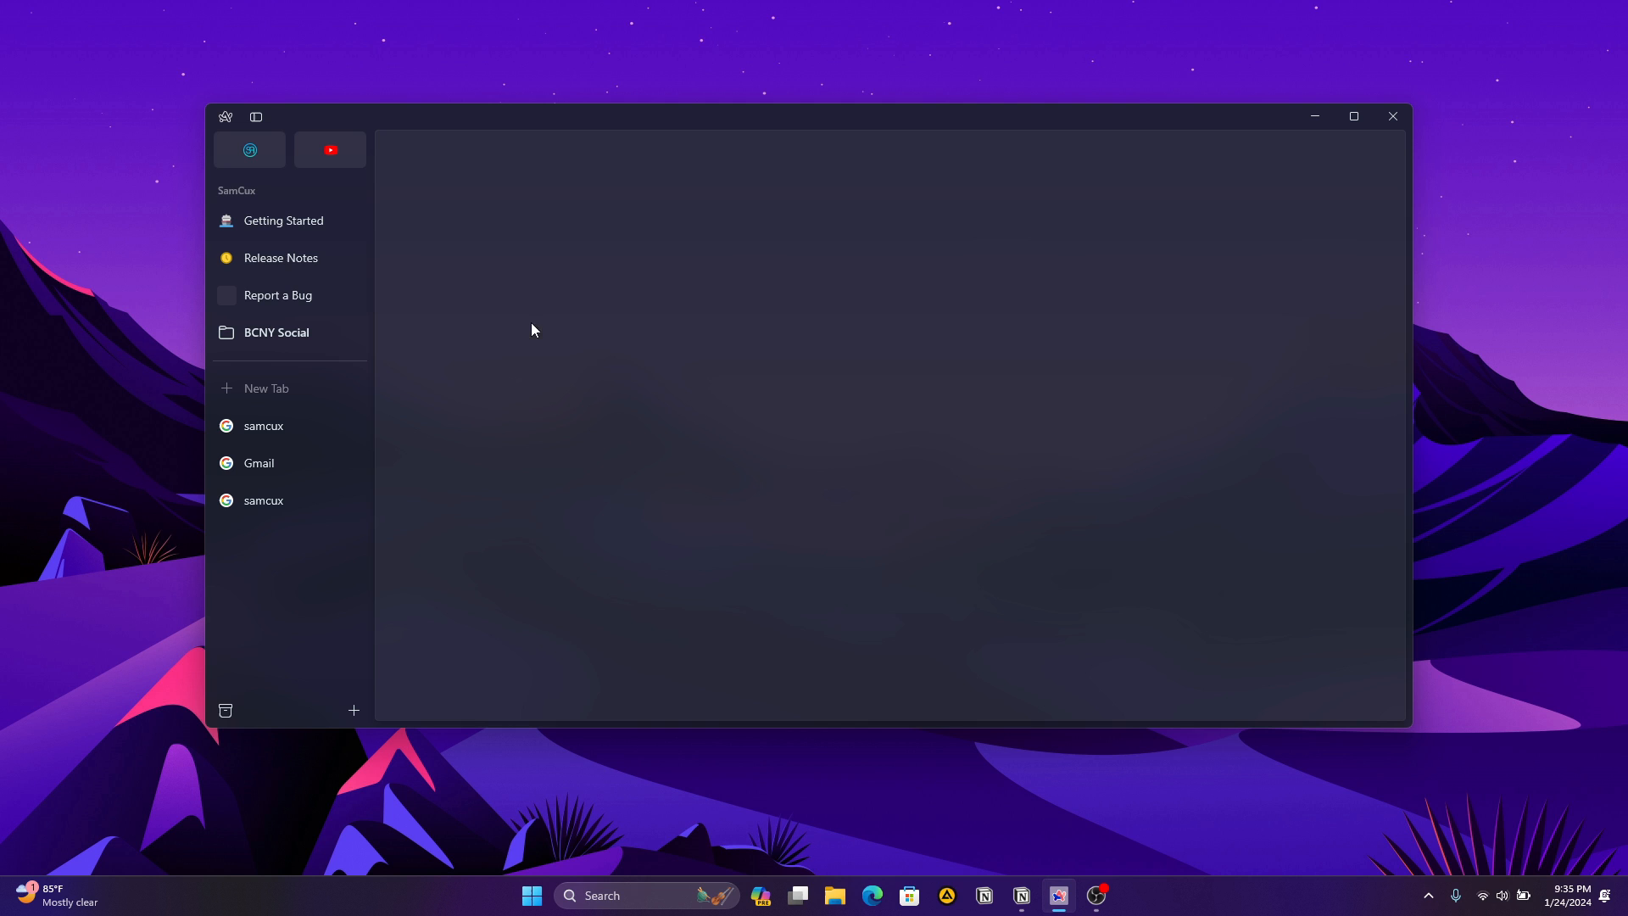
left_click(226, 117)
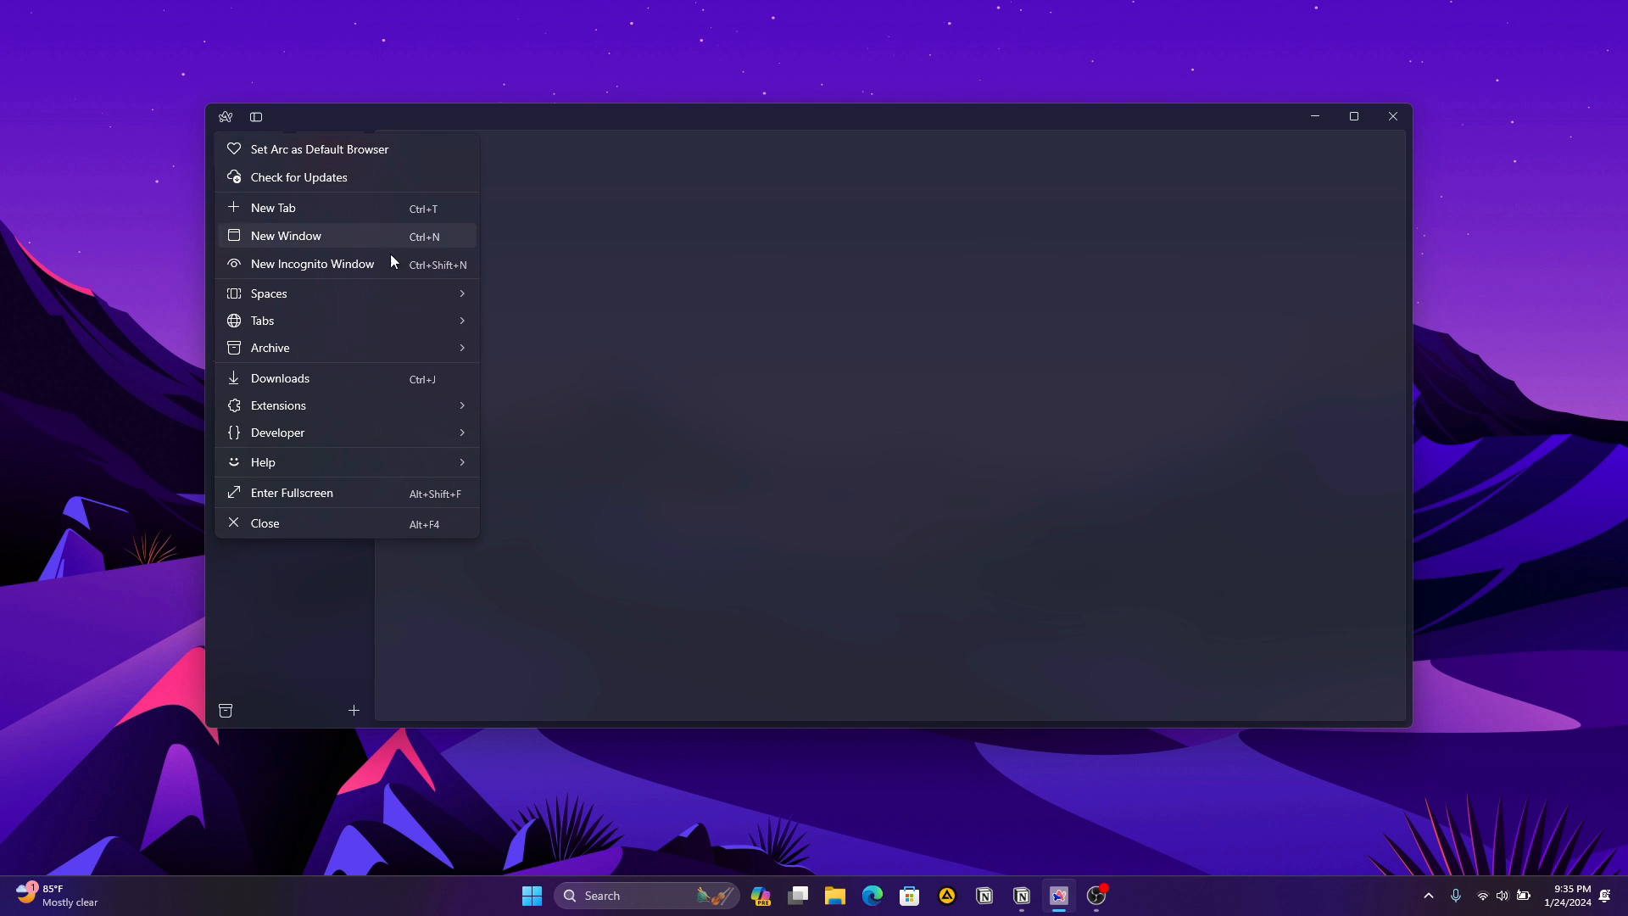
mouse_move(268, 293)
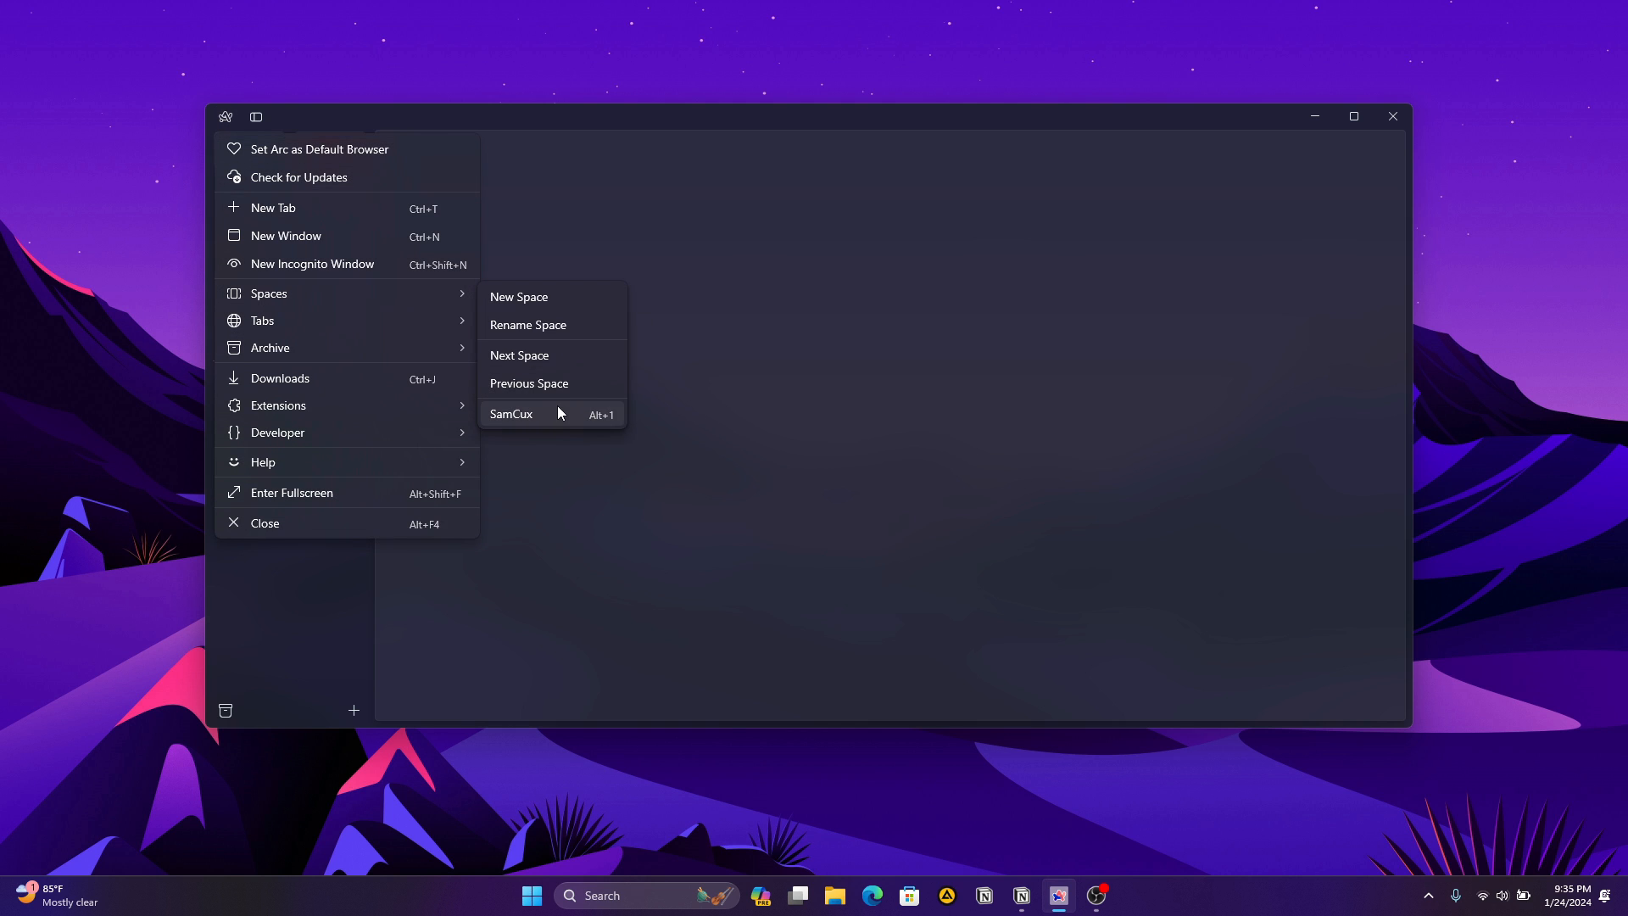
left_click(511, 414)
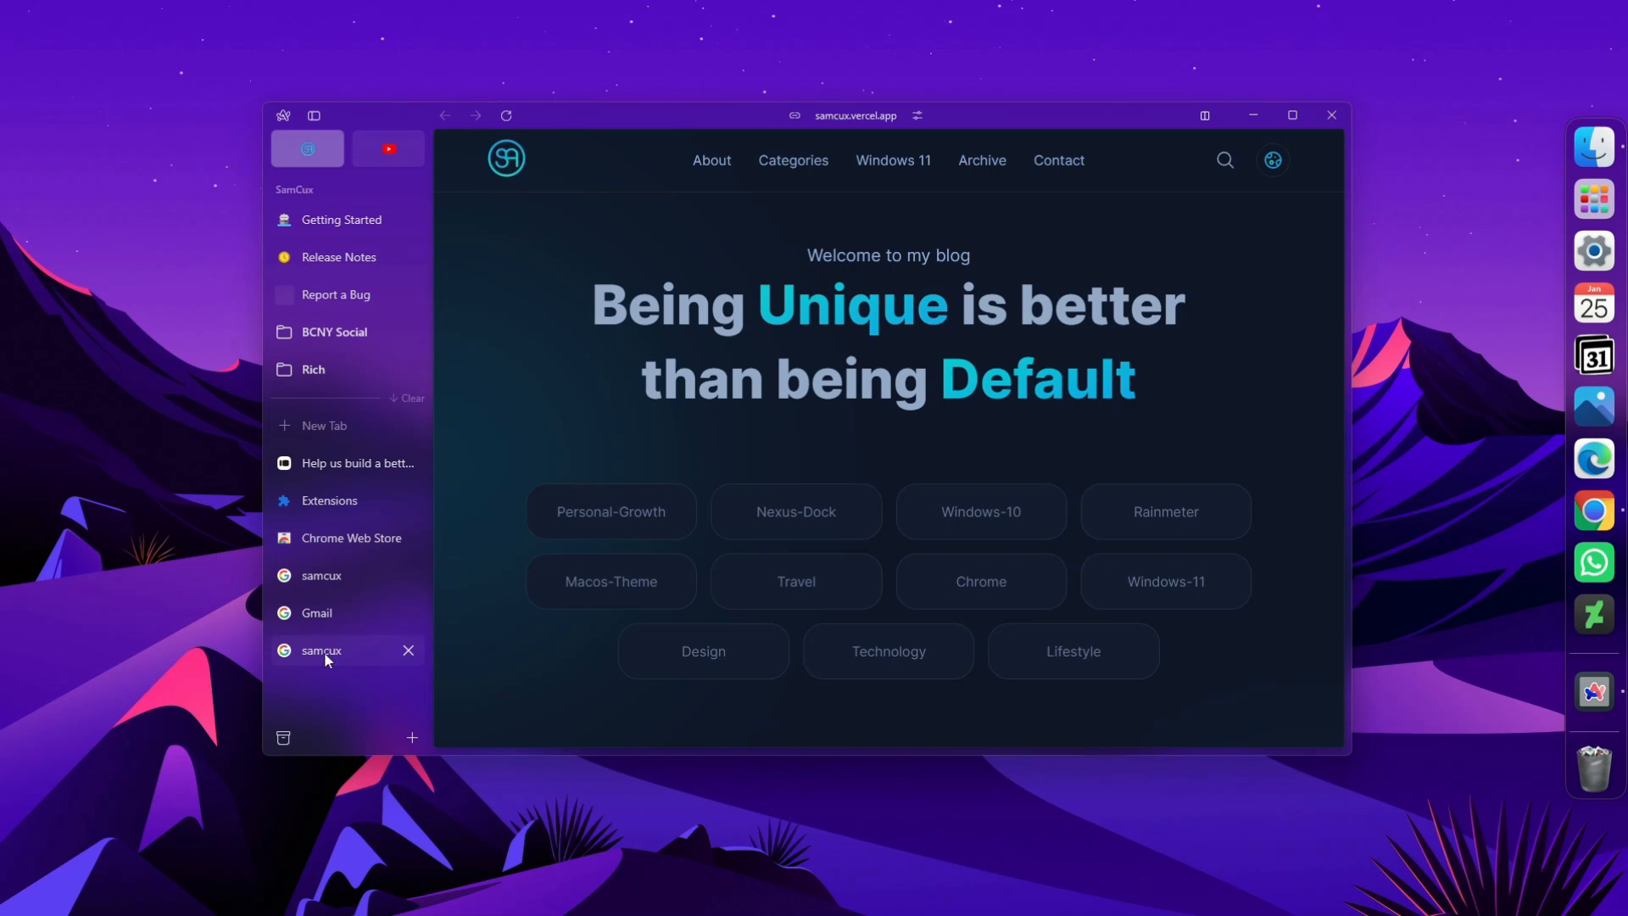
left_click(386, 149)
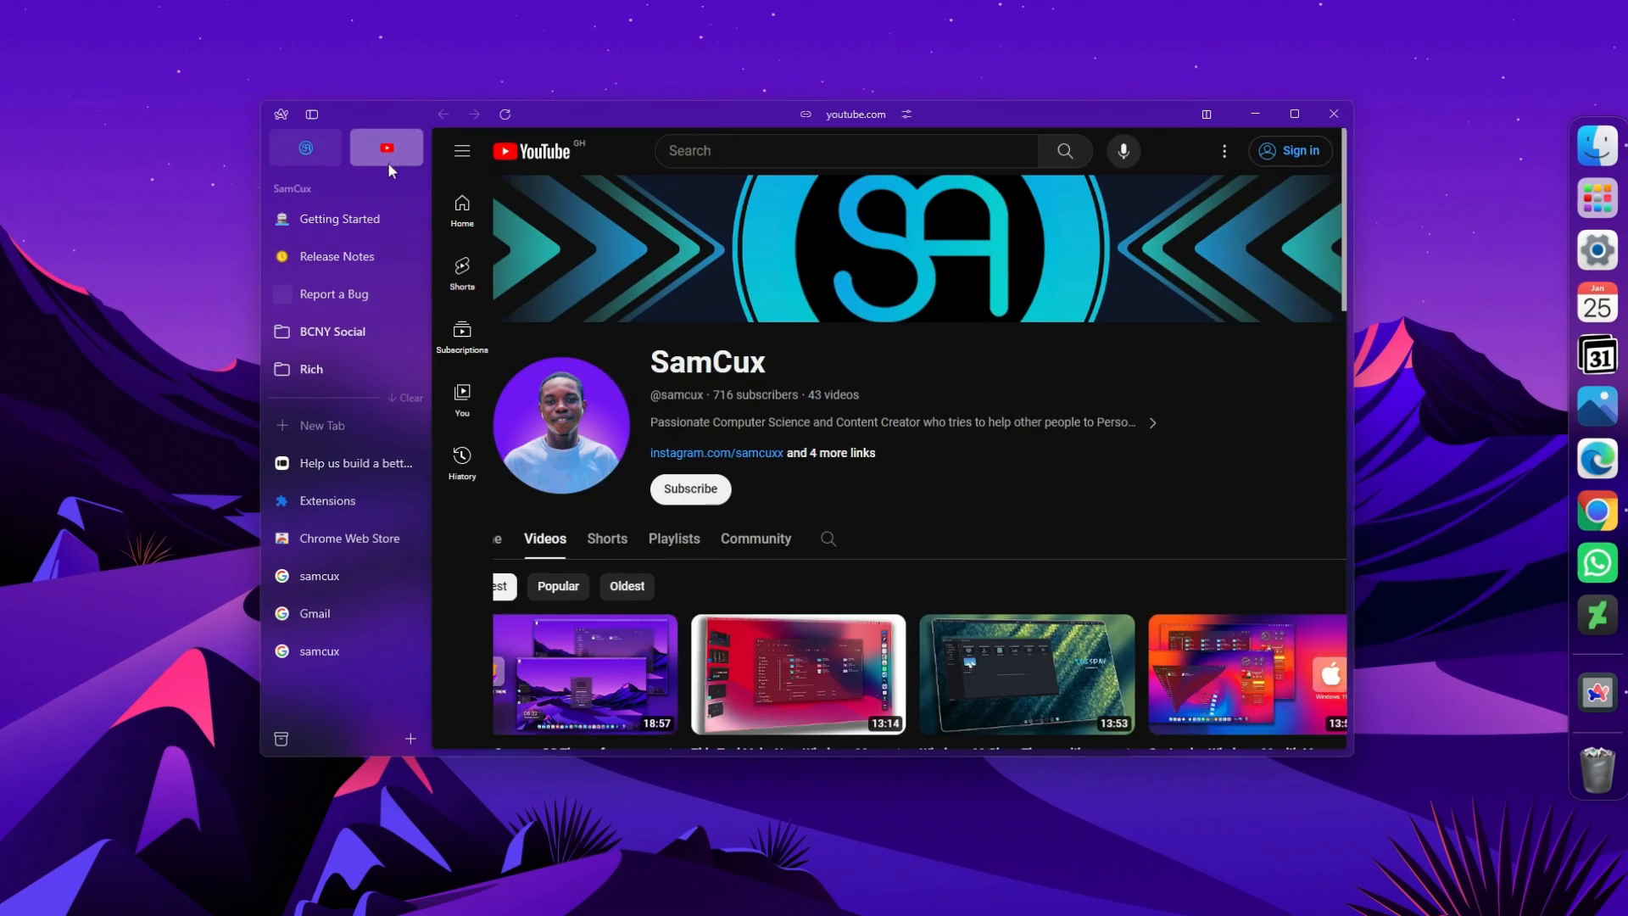
left_click(304, 146)
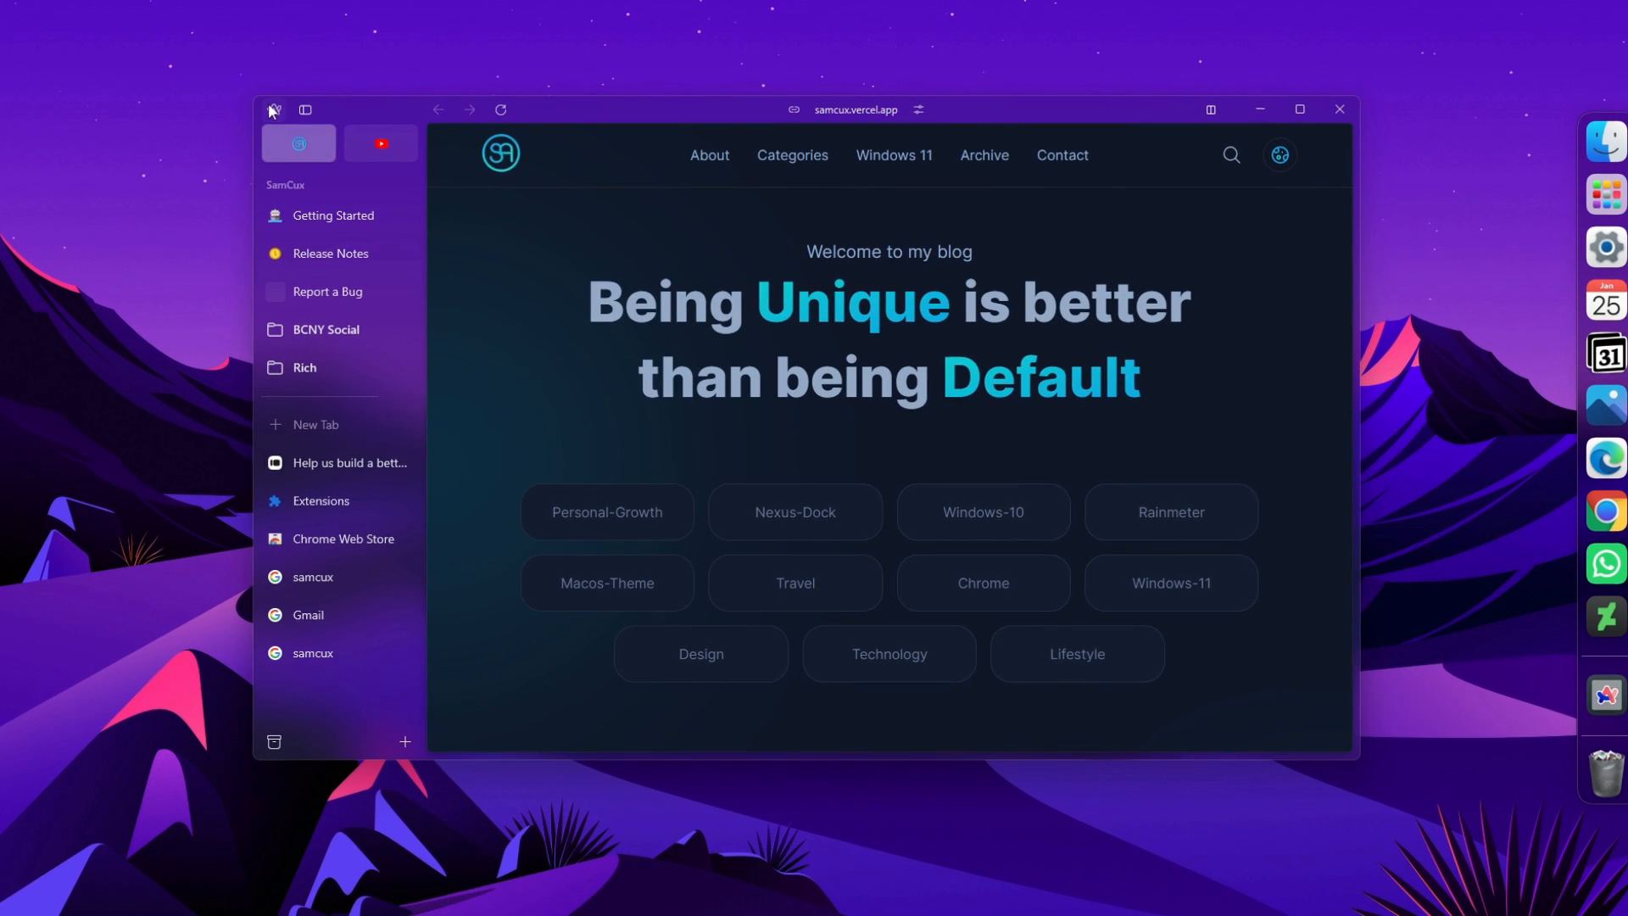
left_click(271, 109)
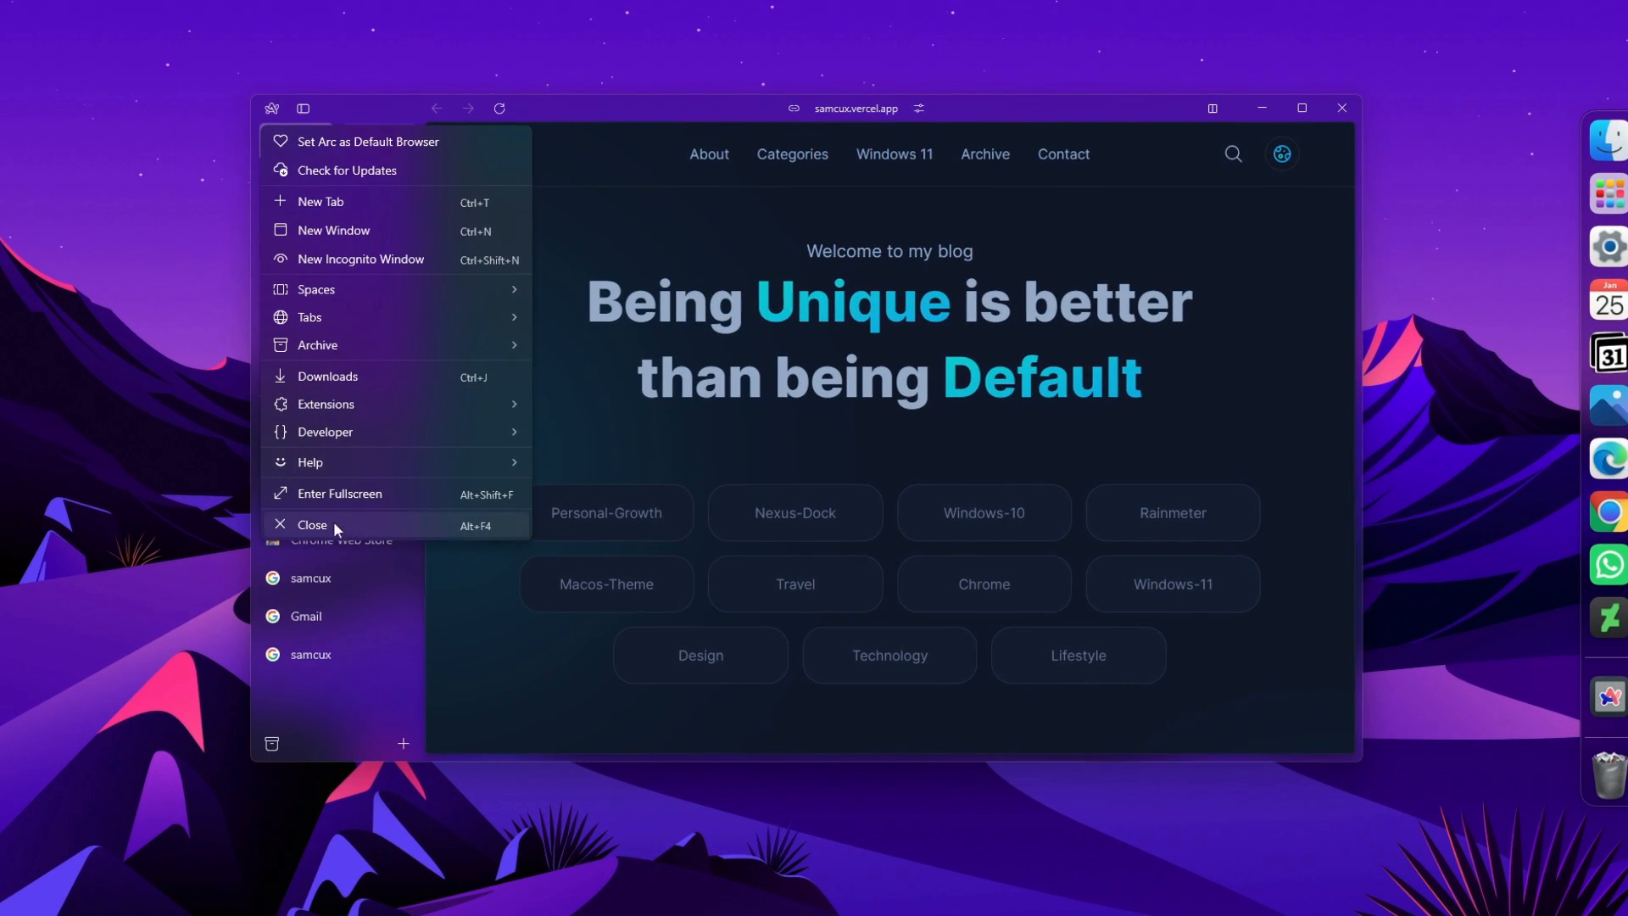
mouse_move(446, 239)
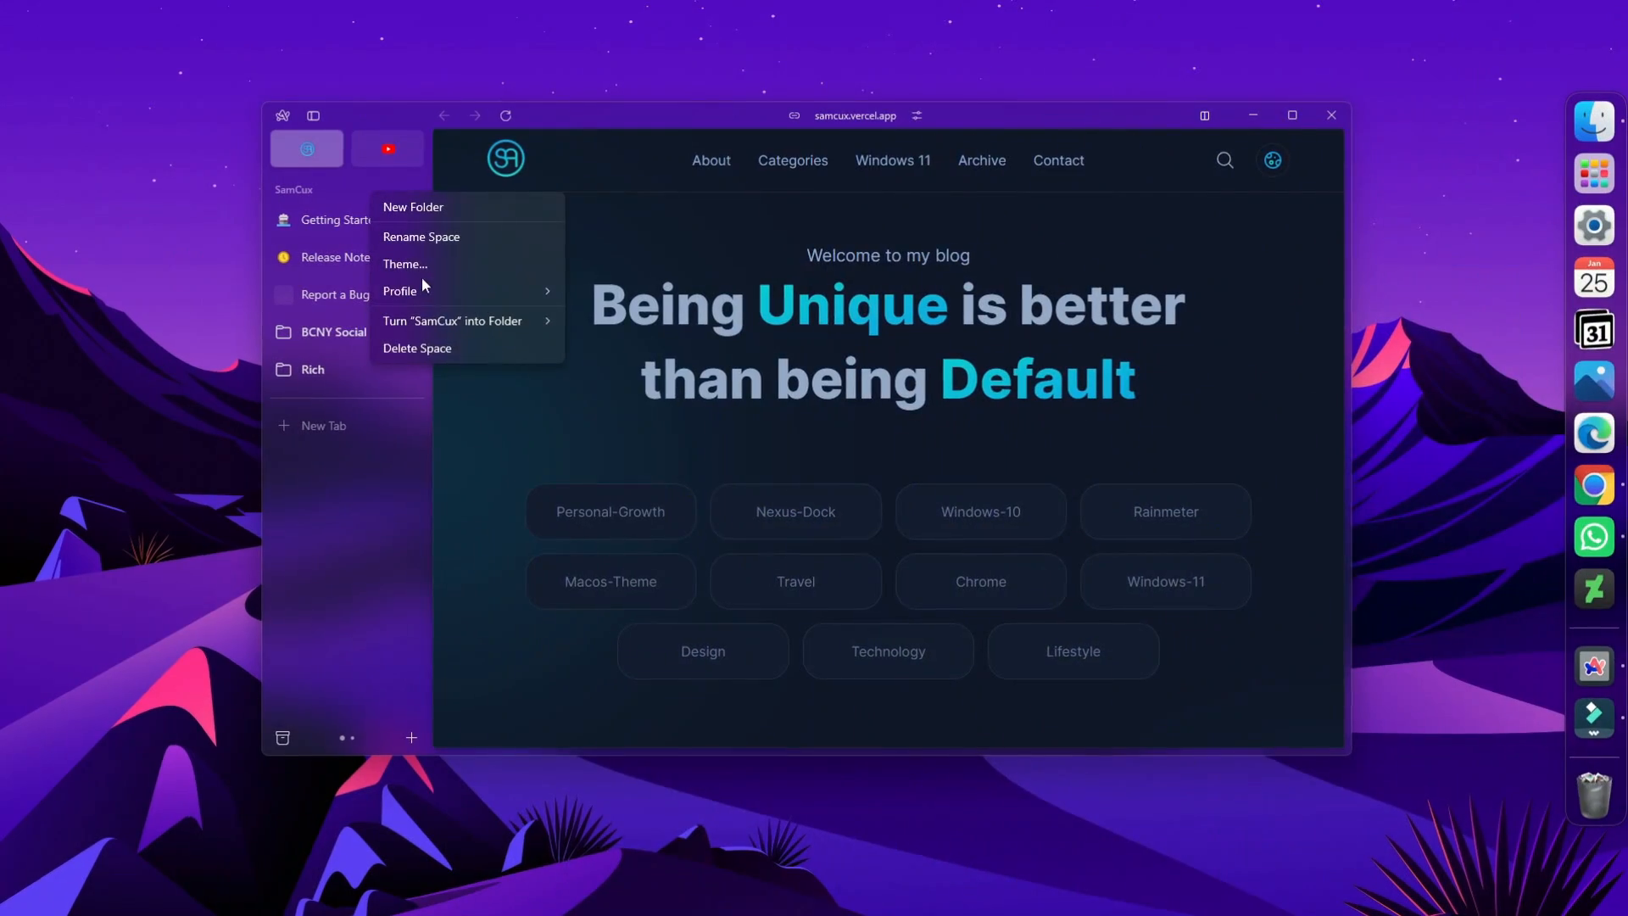
Create a new profile named 'Kaytee' and switch the SamCux space over to it.
left_click(400, 291)
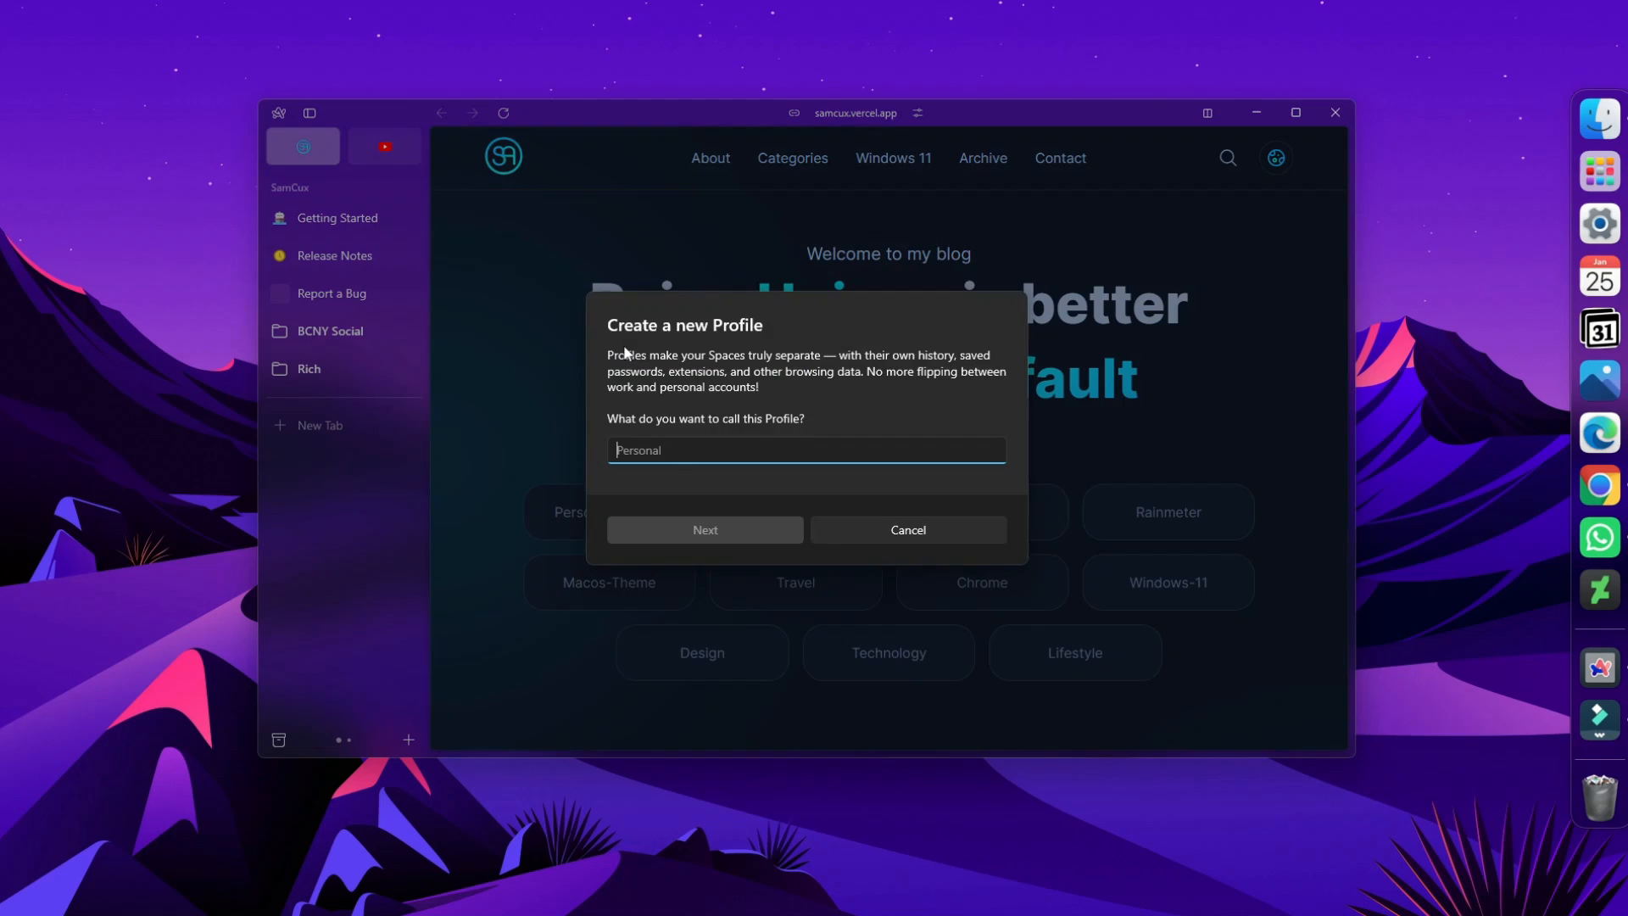
type("Kaytee")
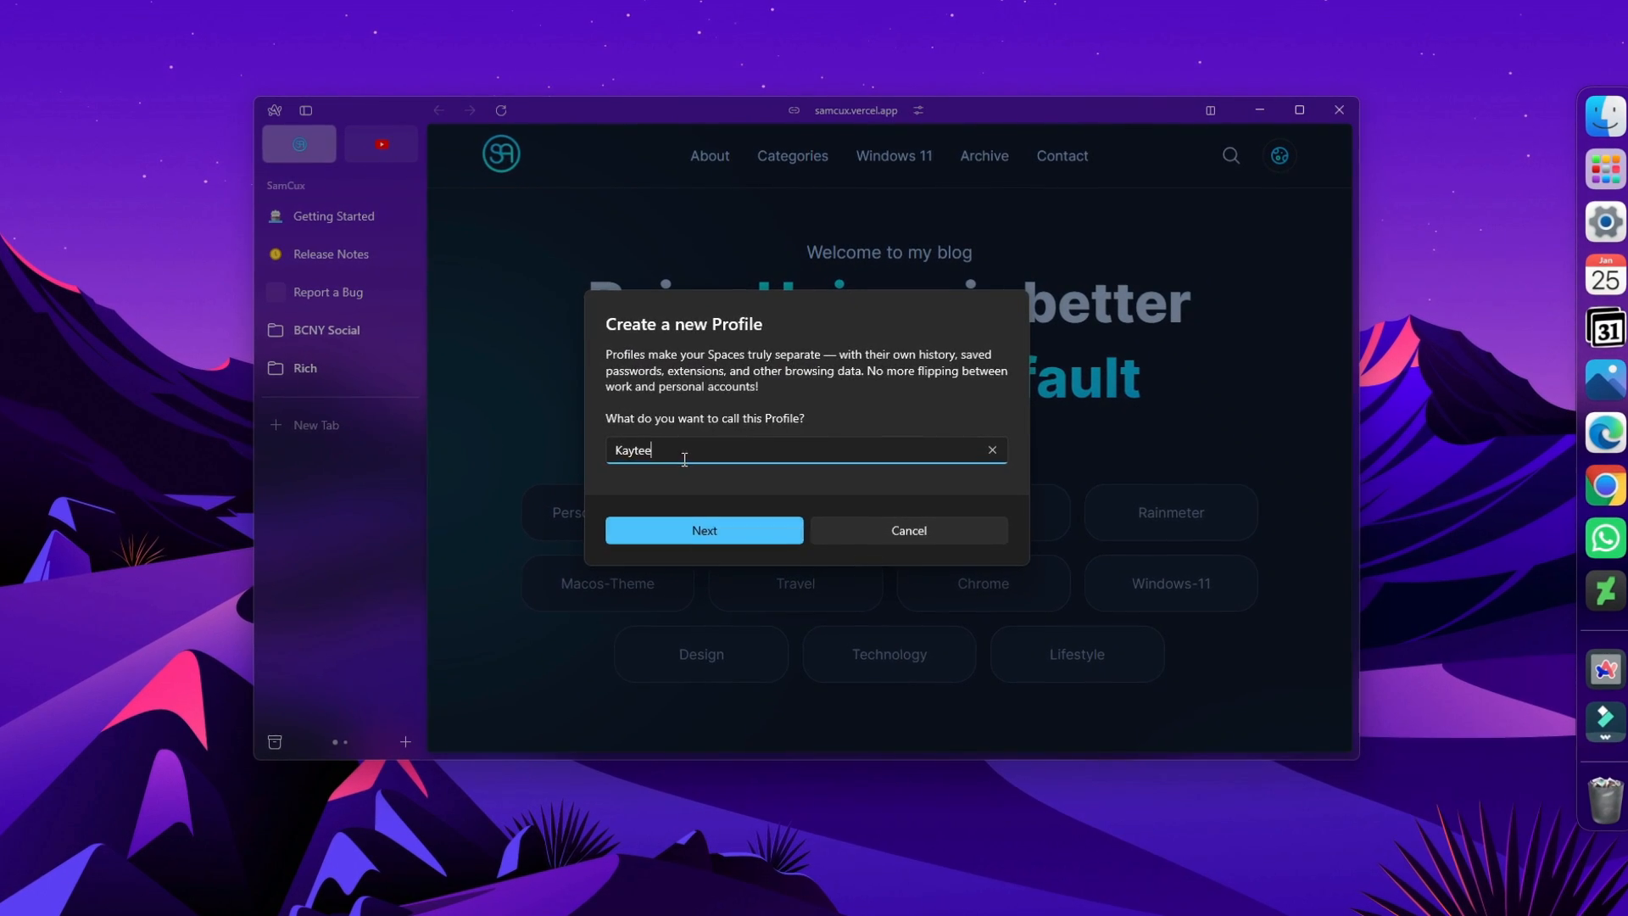
left_click(703, 529)
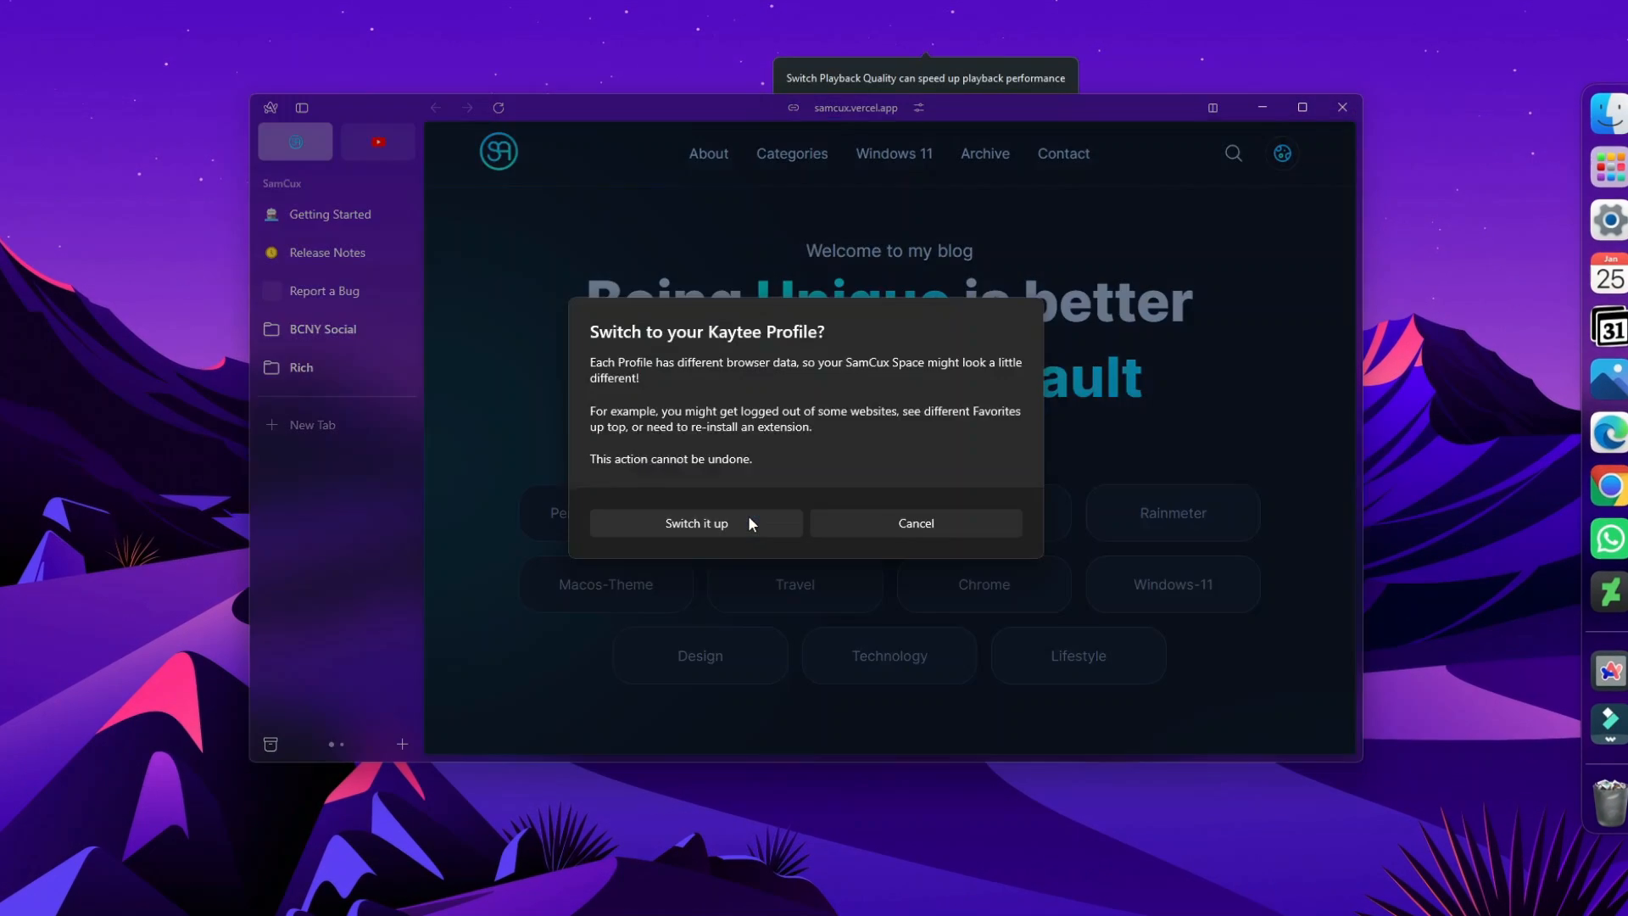
left_click(696, 522)
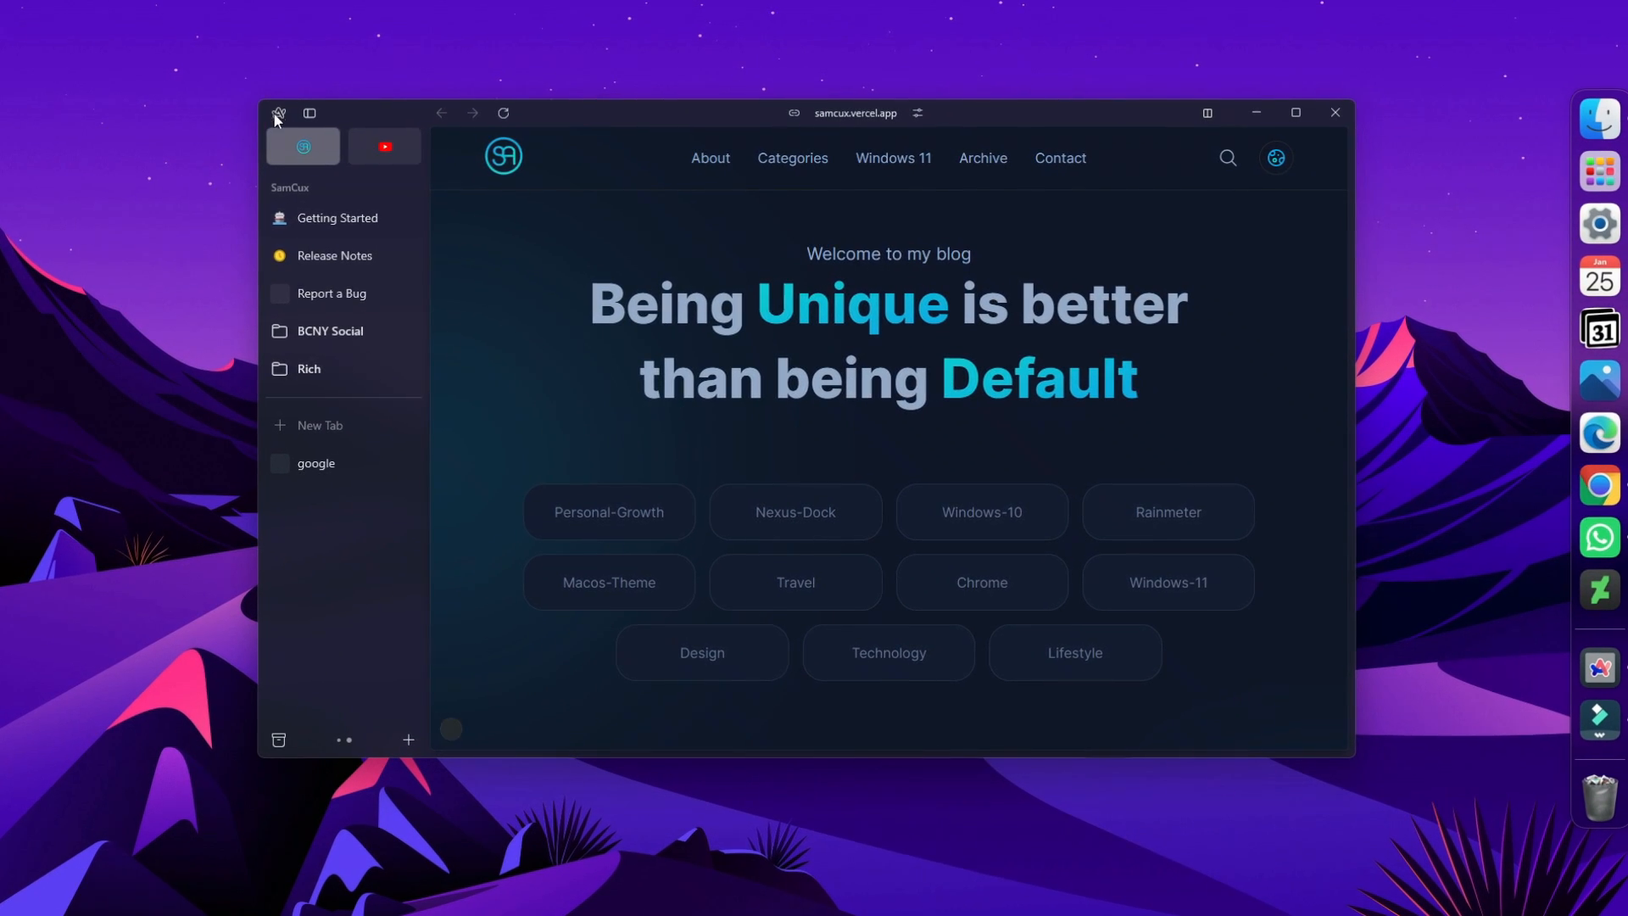
Reach the Manage Extensions page through the Arc menu's Extensions options.
left_click(278, 112)
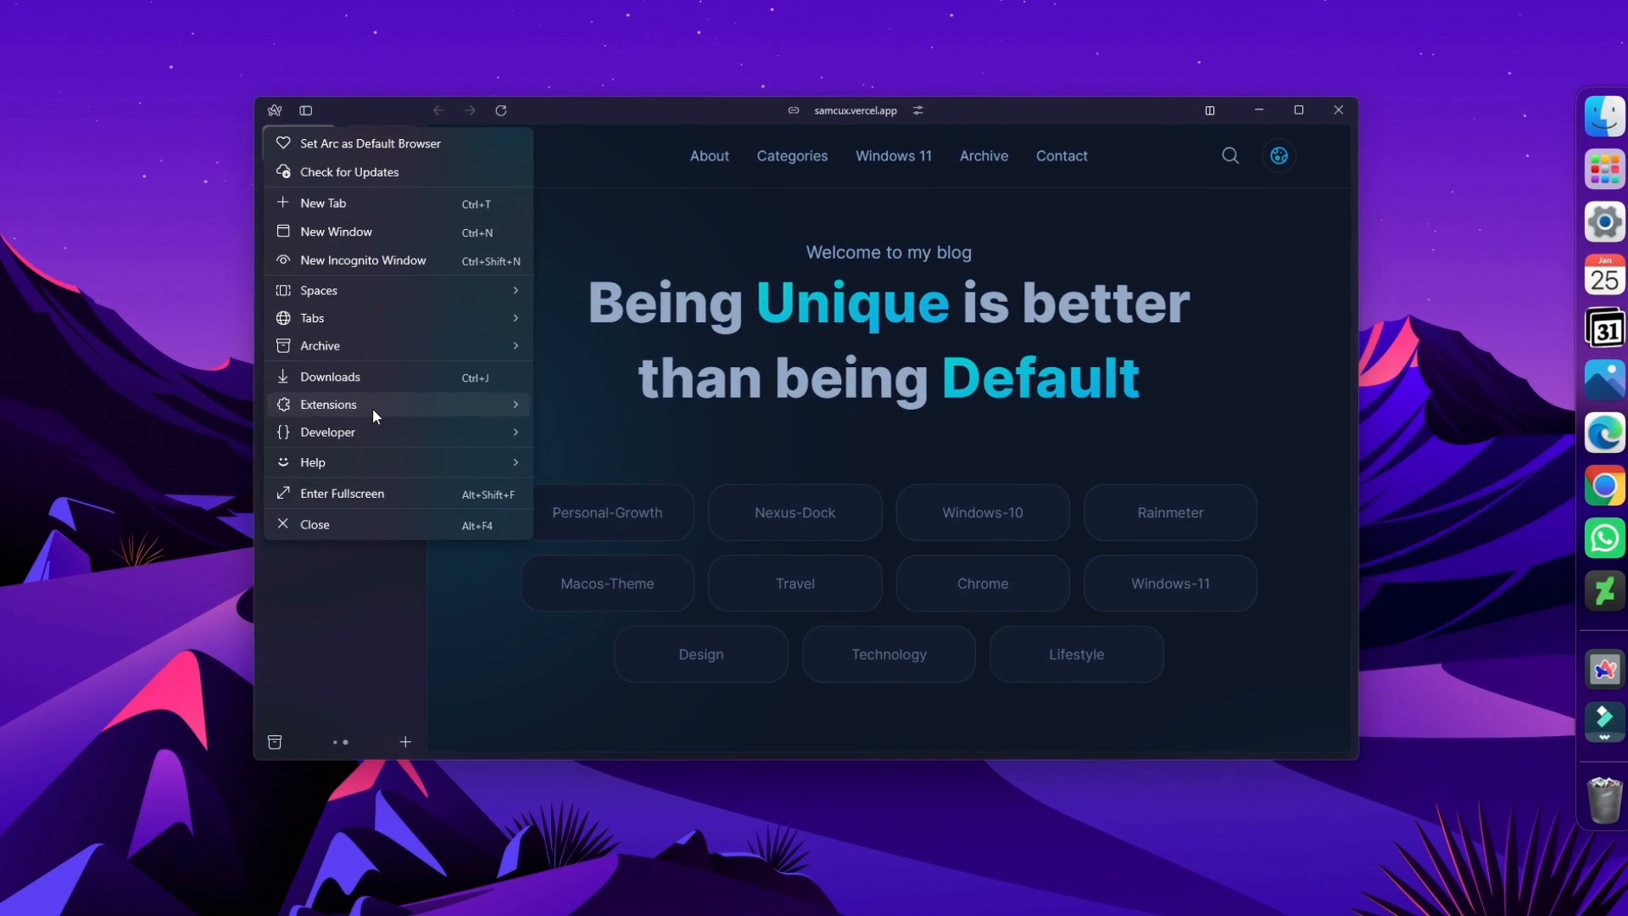
left_click(327, 404)
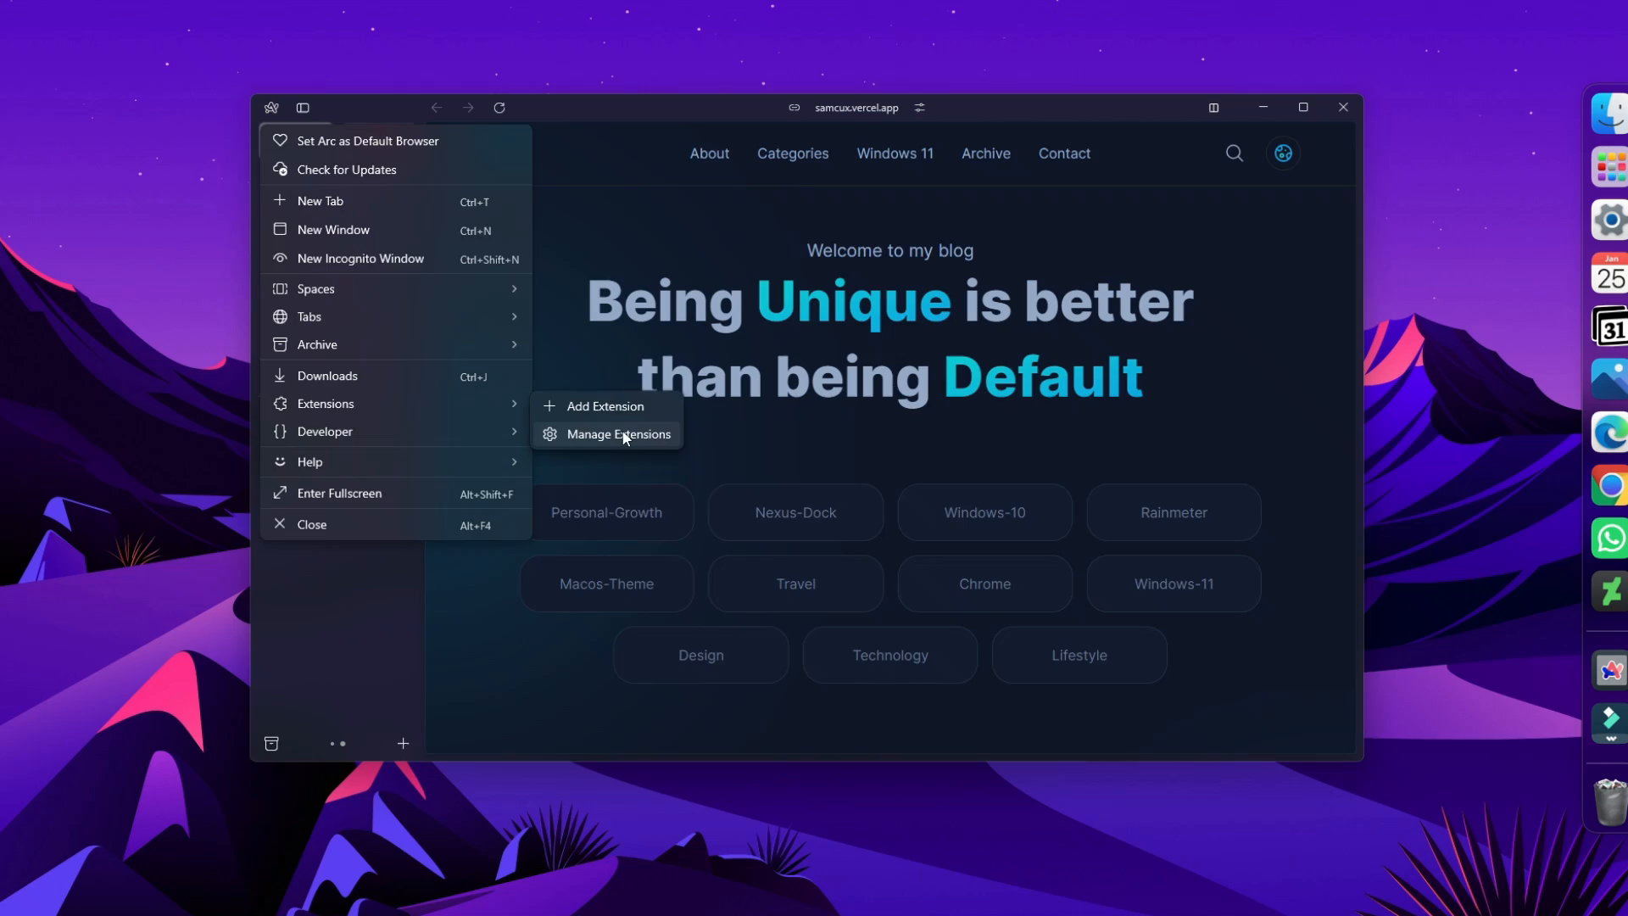
left_click(618, 434)
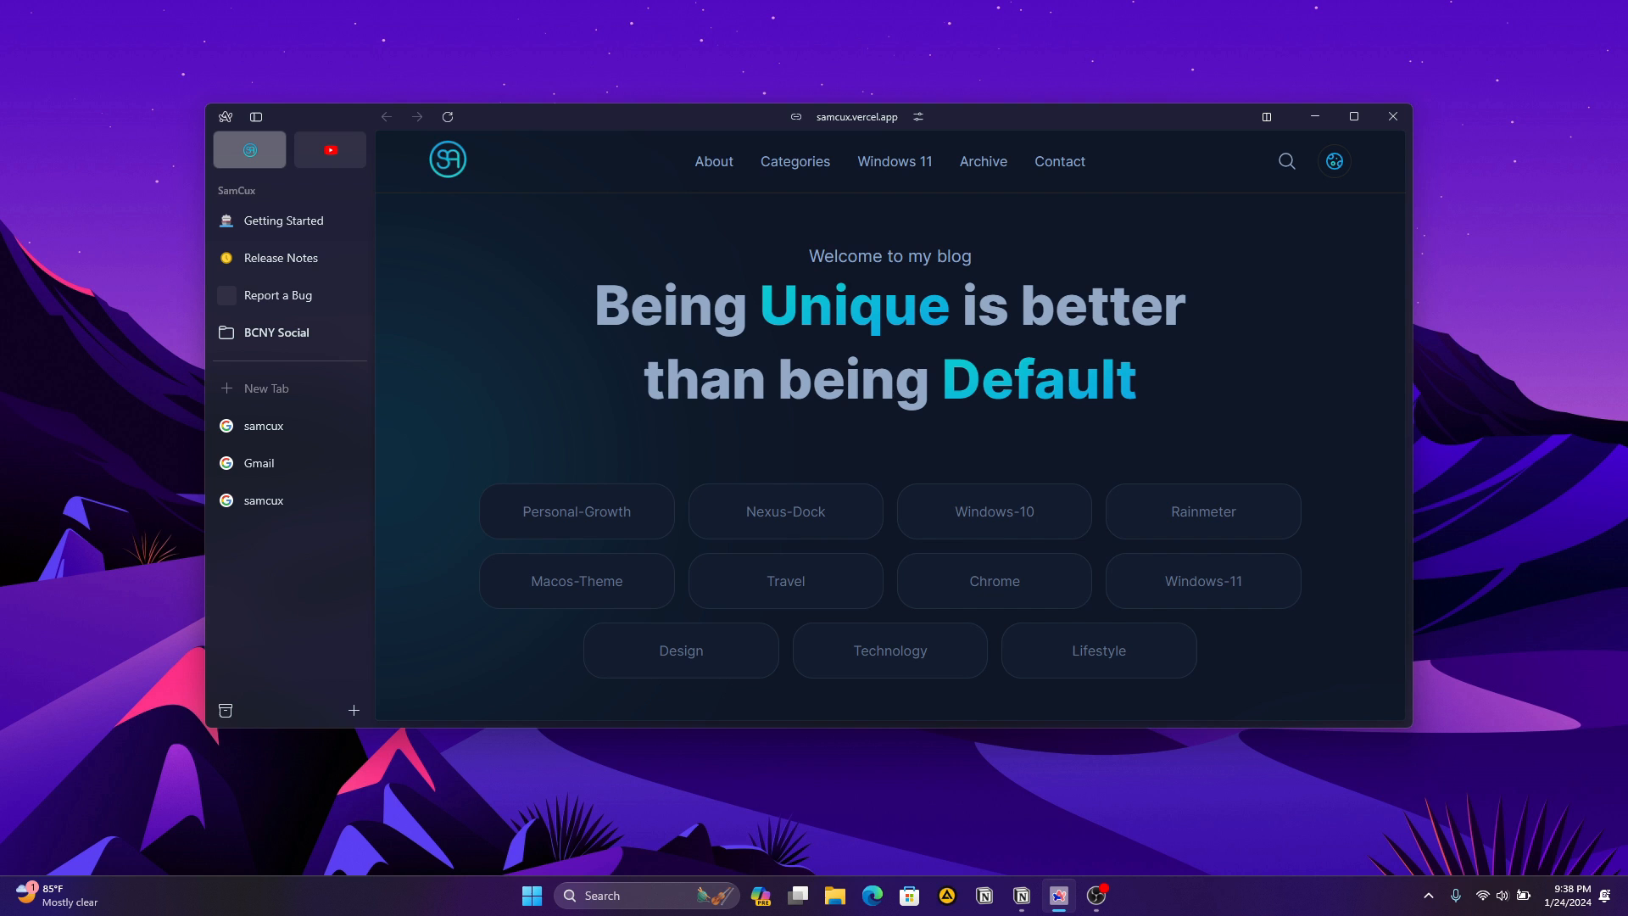
mouse_move(246, 132)
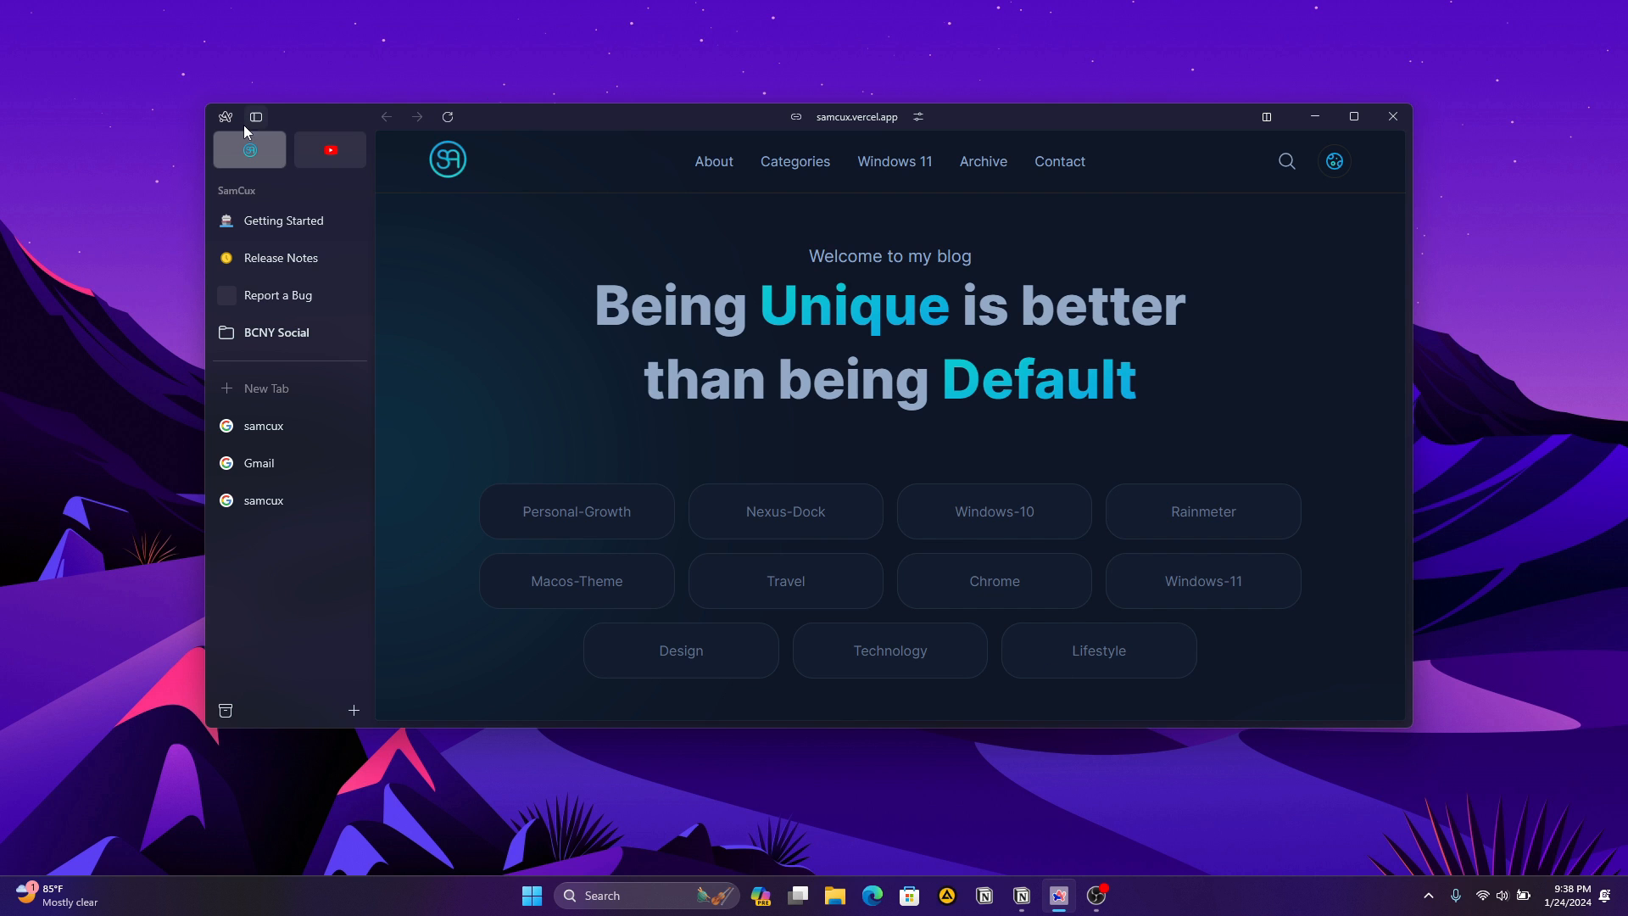
left_click(226, 117)
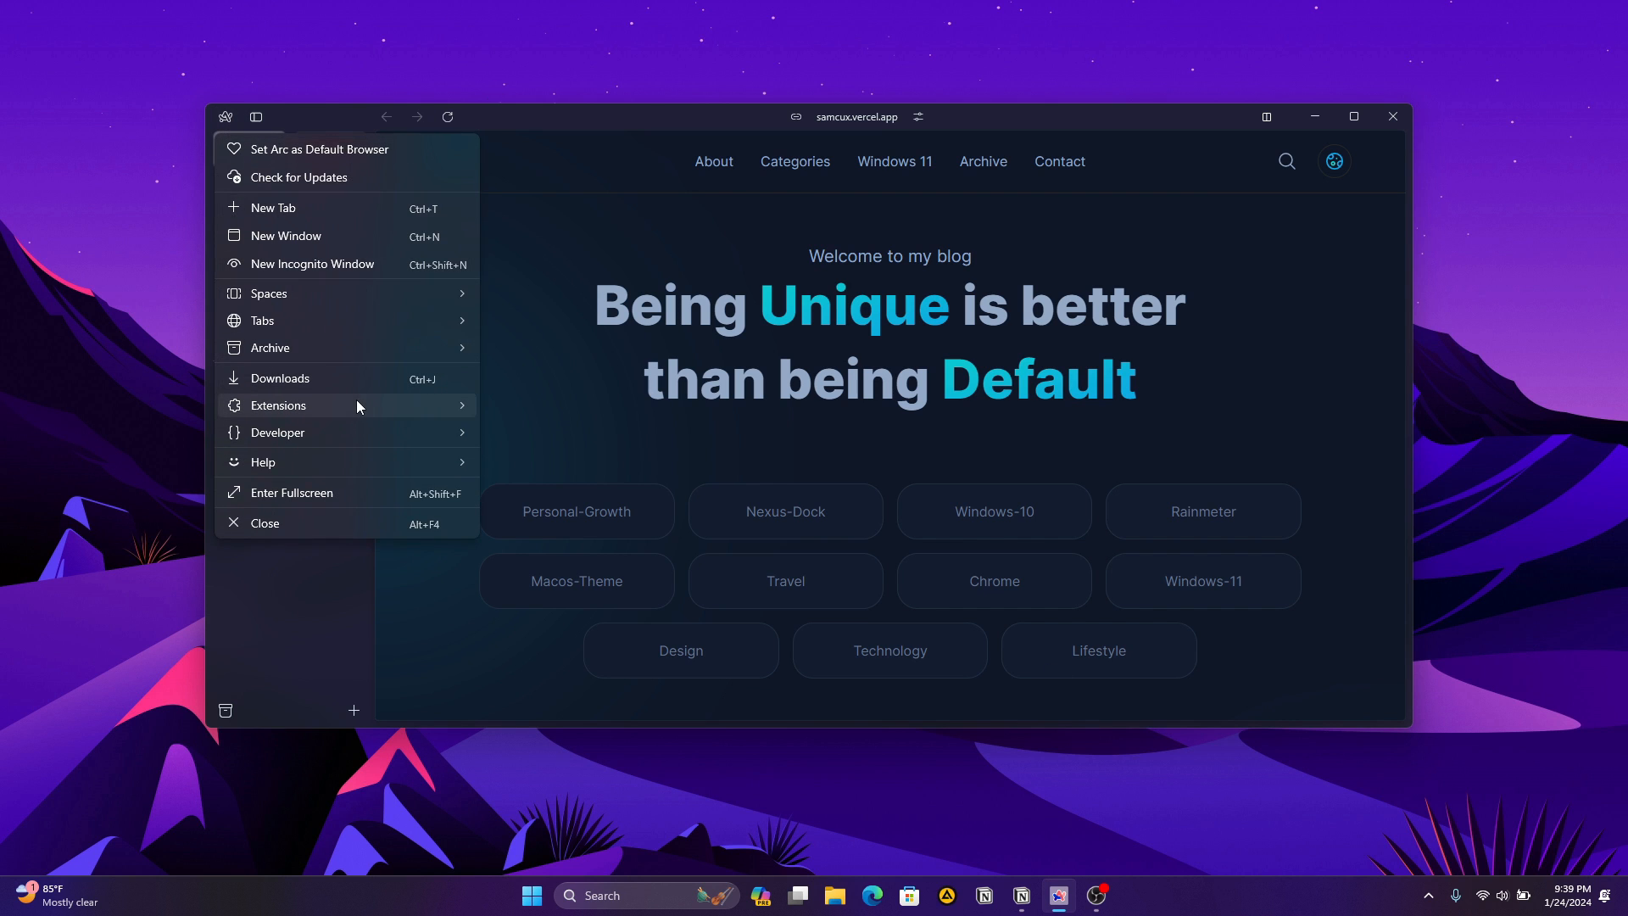
mouse_move(339, 412)
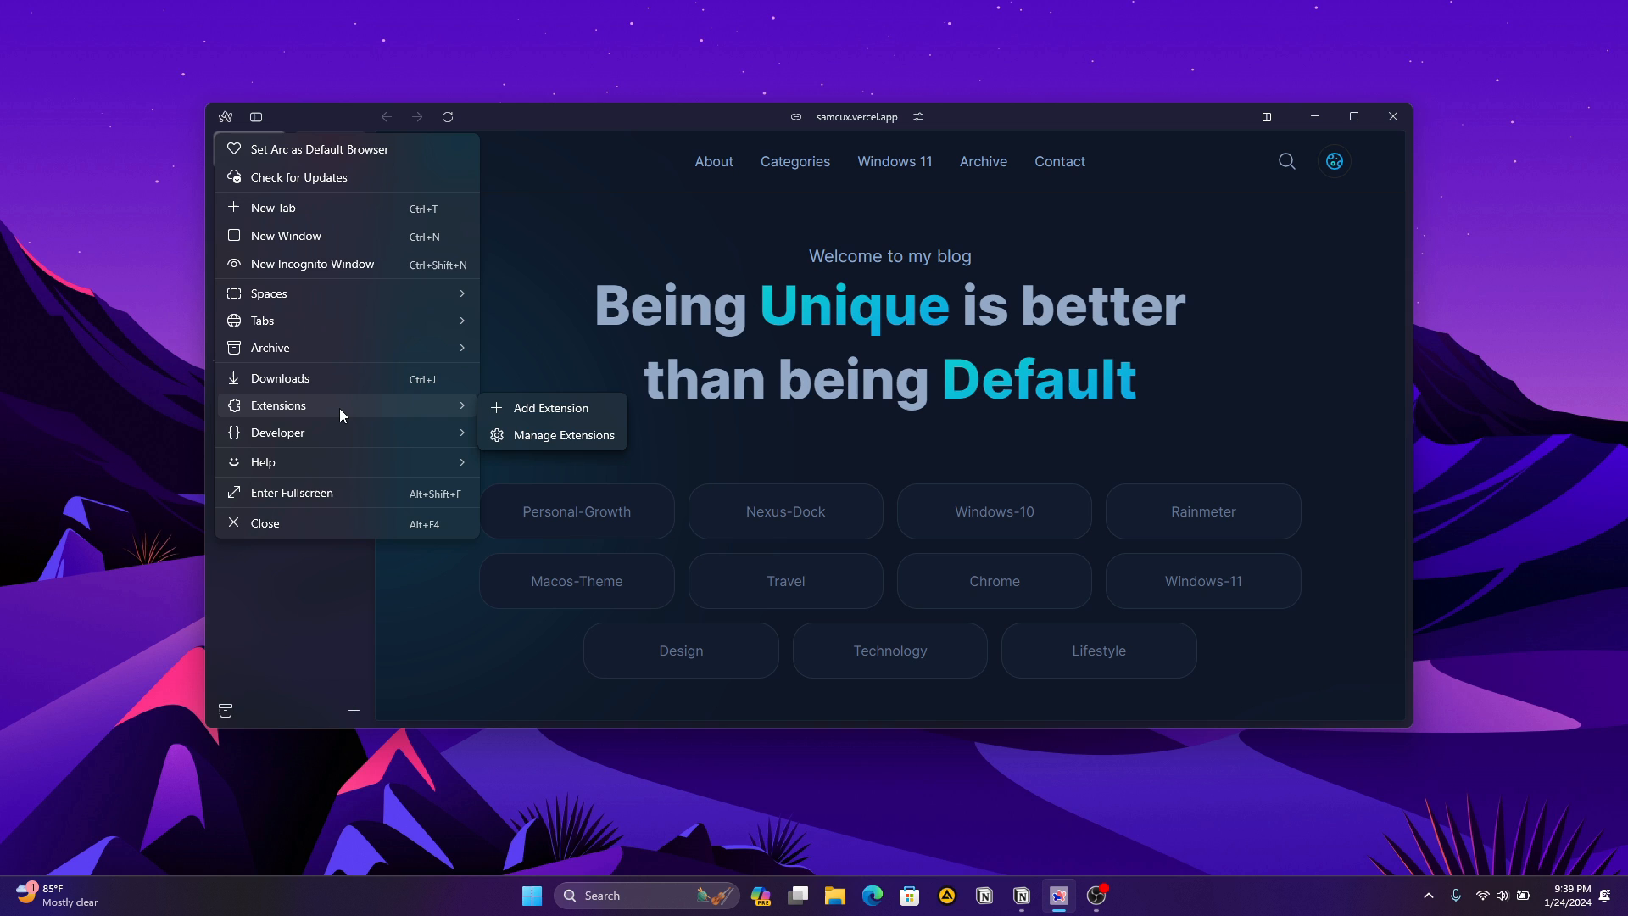
mouse_move(587, 417)
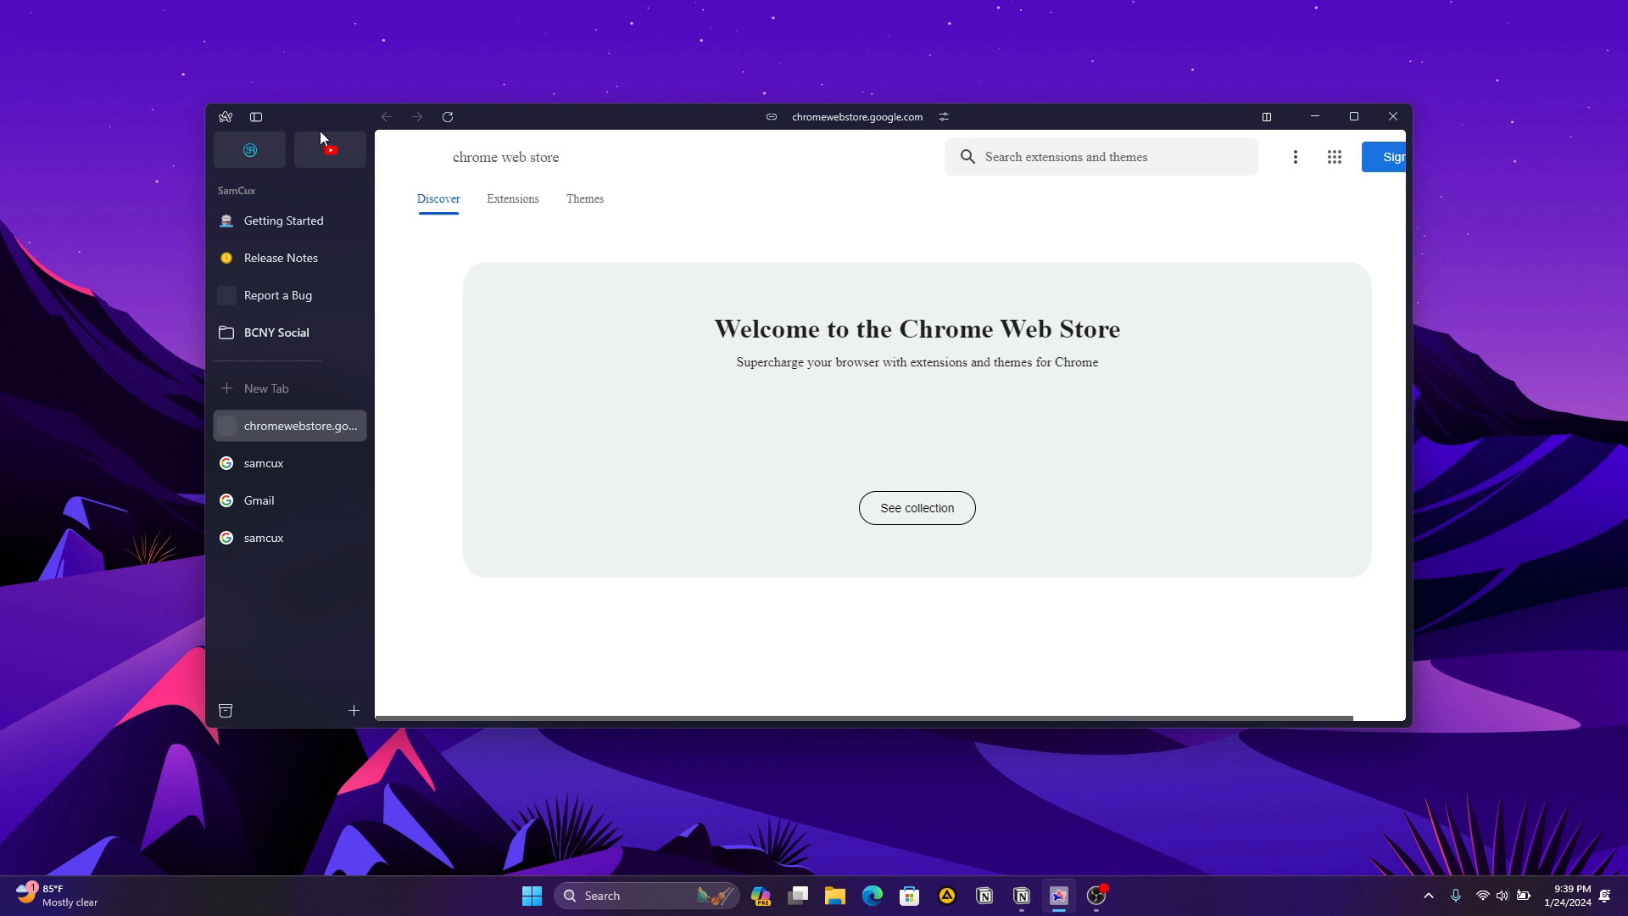
Scroll the Chrome Web Store and return to the Arc menu's Extensions options.
scroll("down", 3)
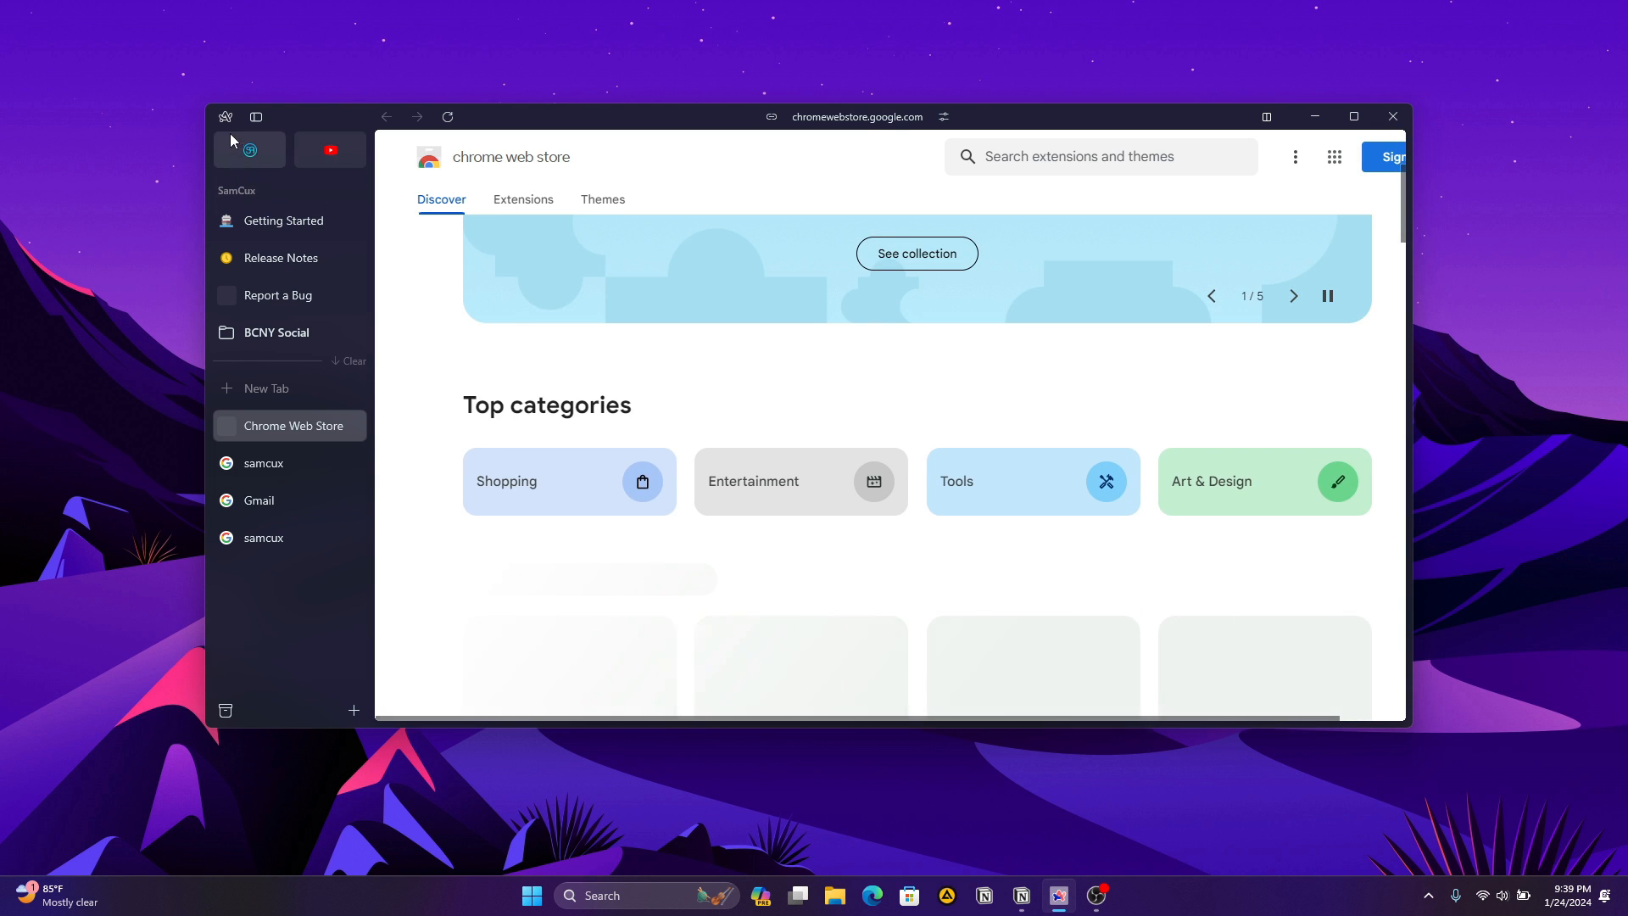
left_click(226, 117)
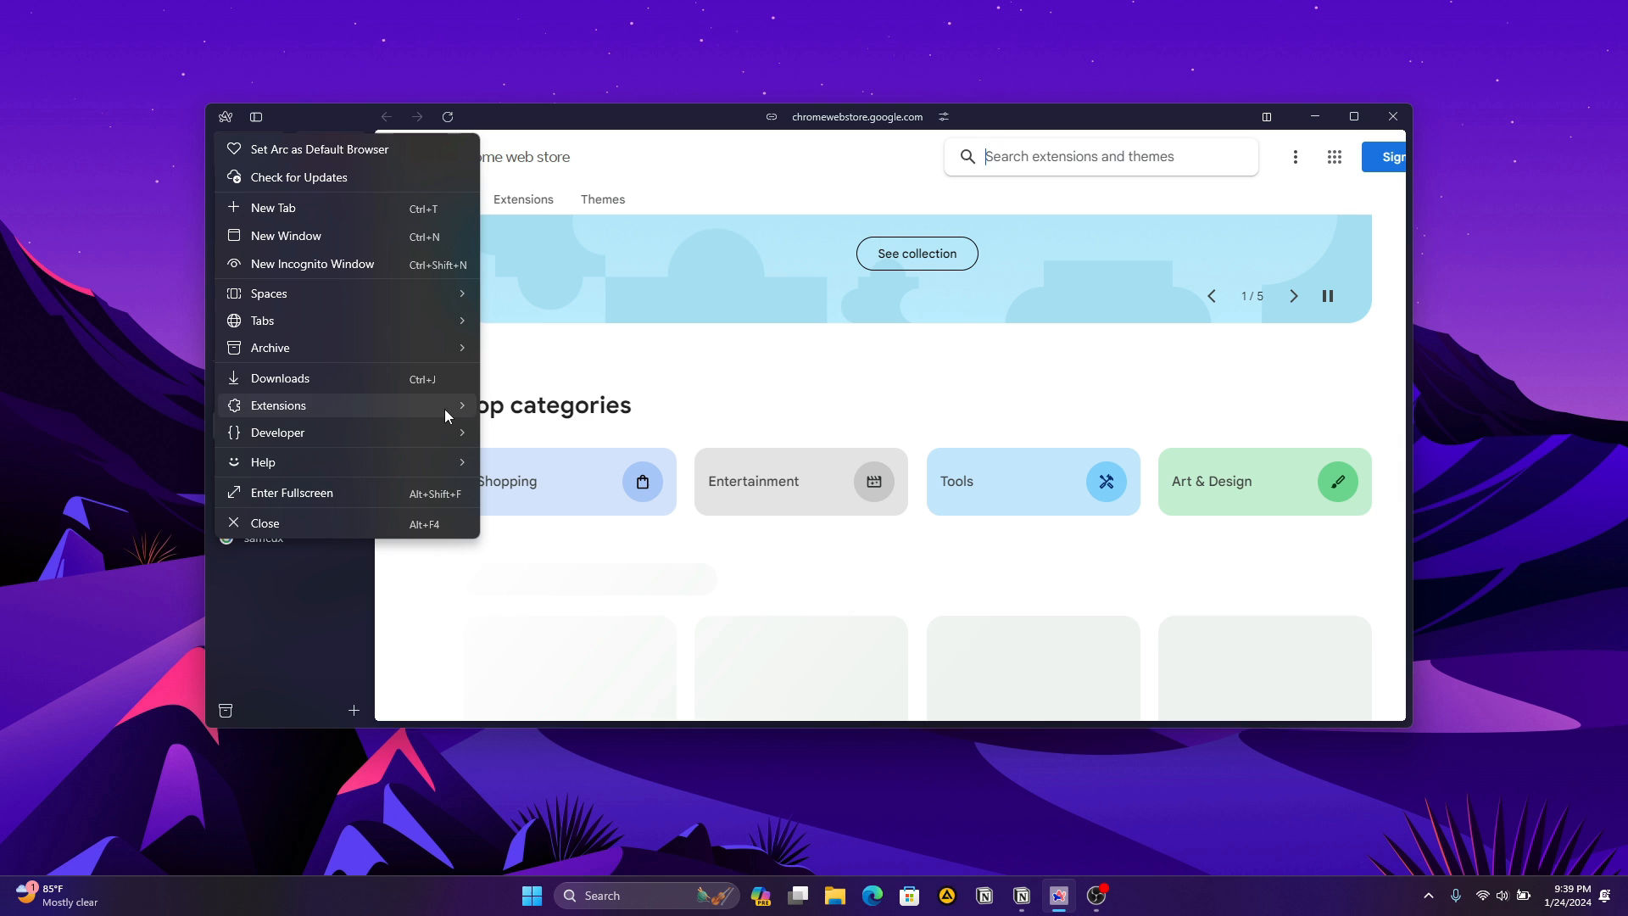
left_click(278, 405)
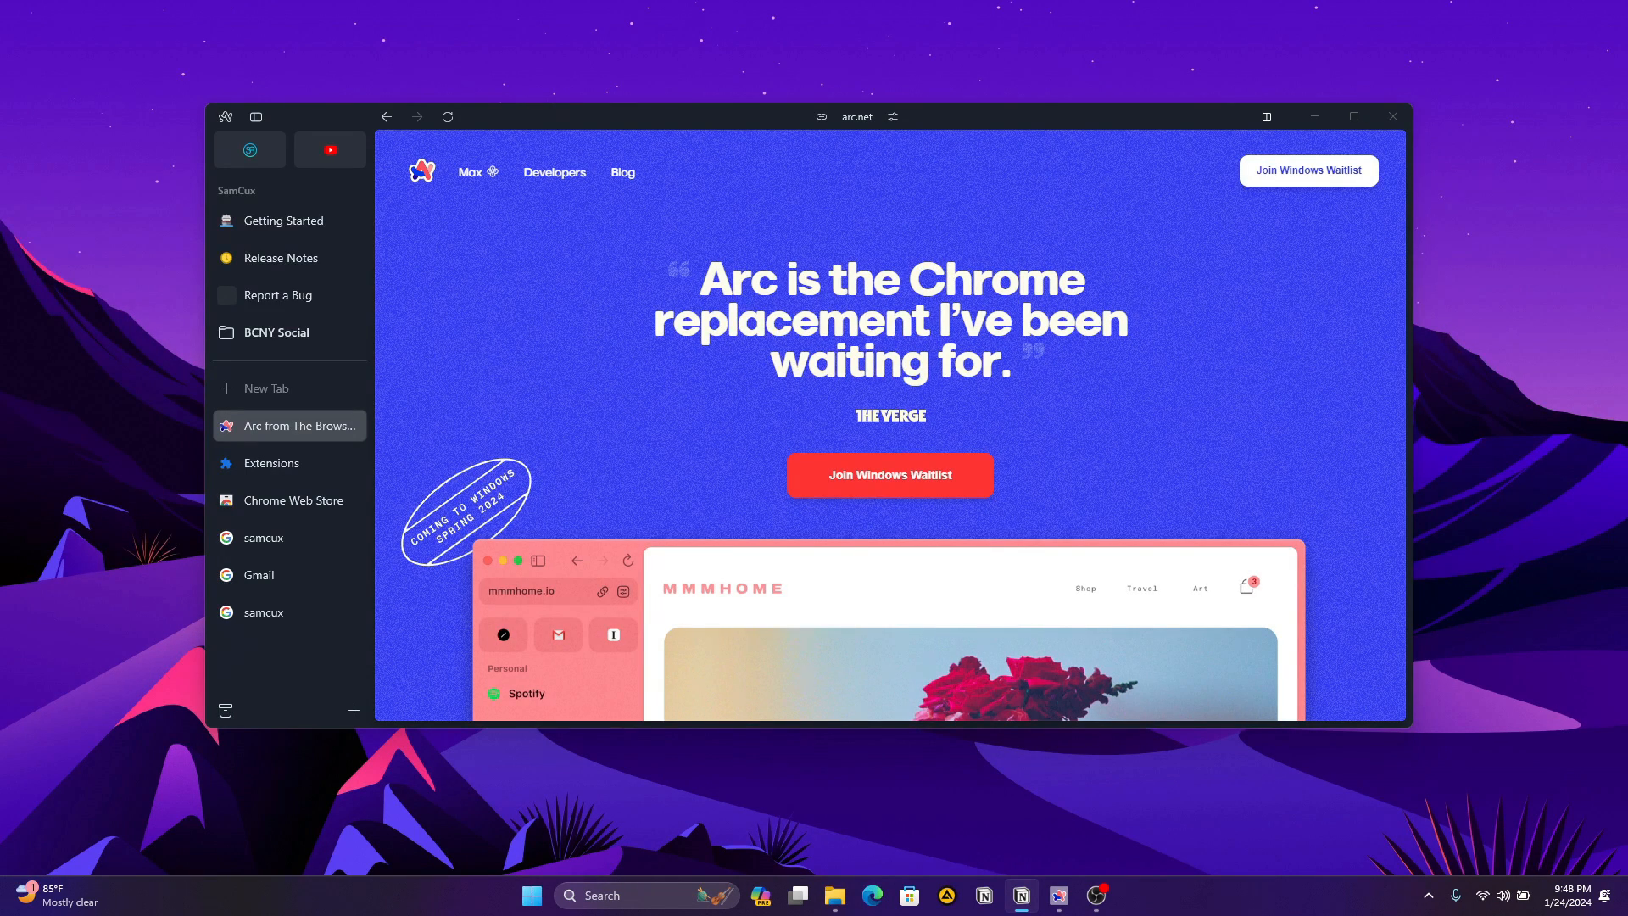
mouse_move(919, 491)
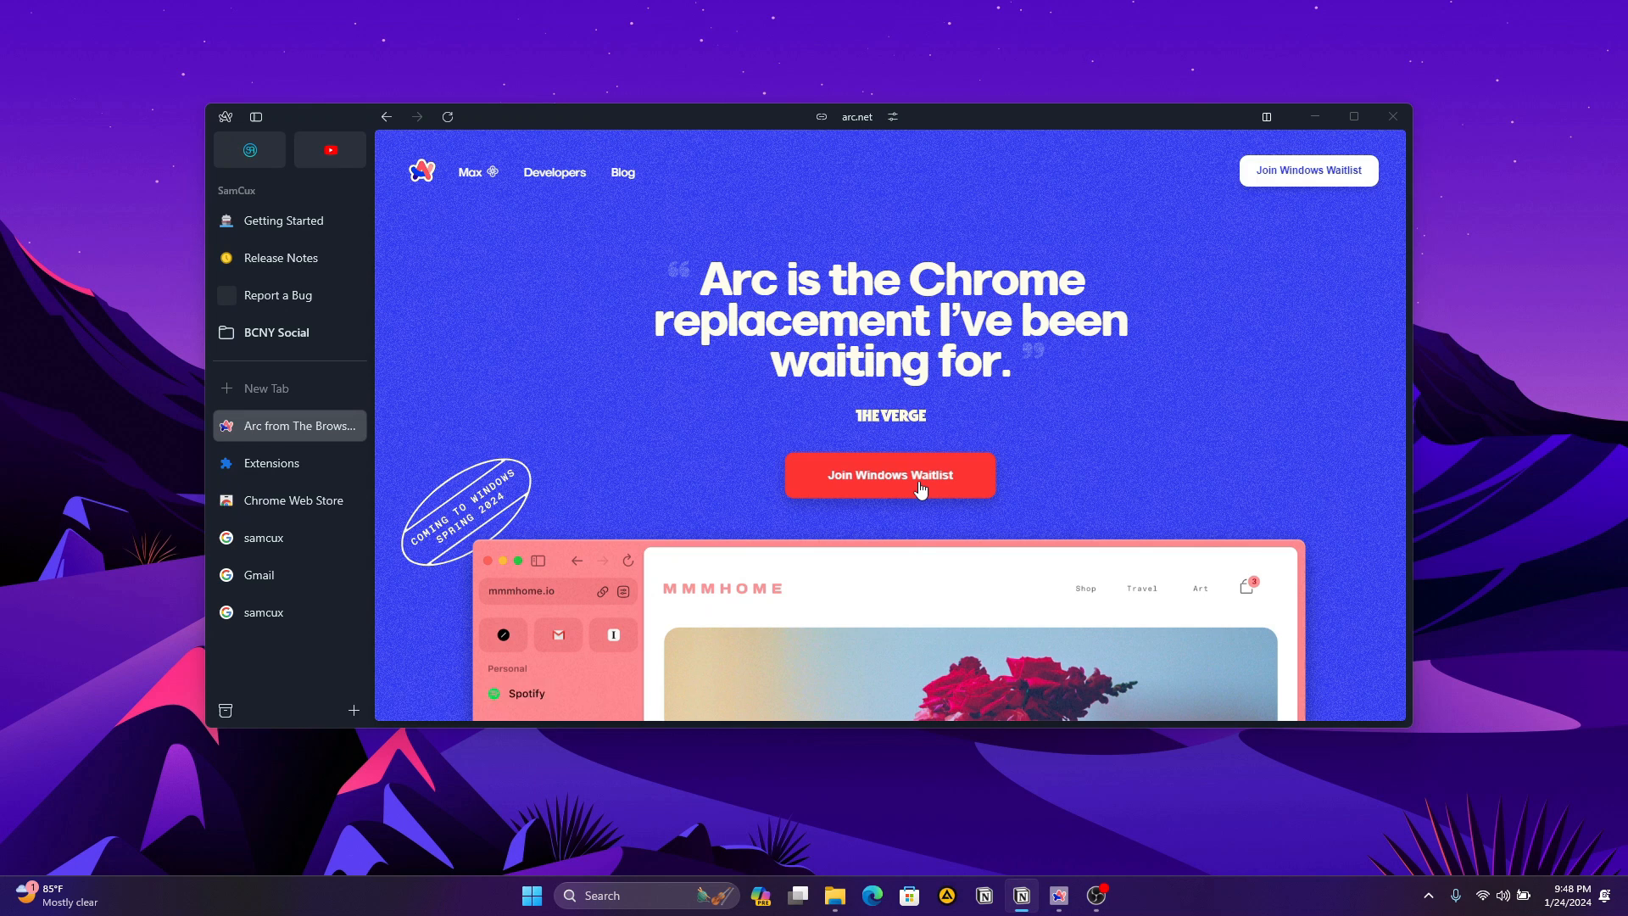
Join the Arc for Windows waitlist and start entering the email 'Samuelo' in the form.
left_click(890, 475)
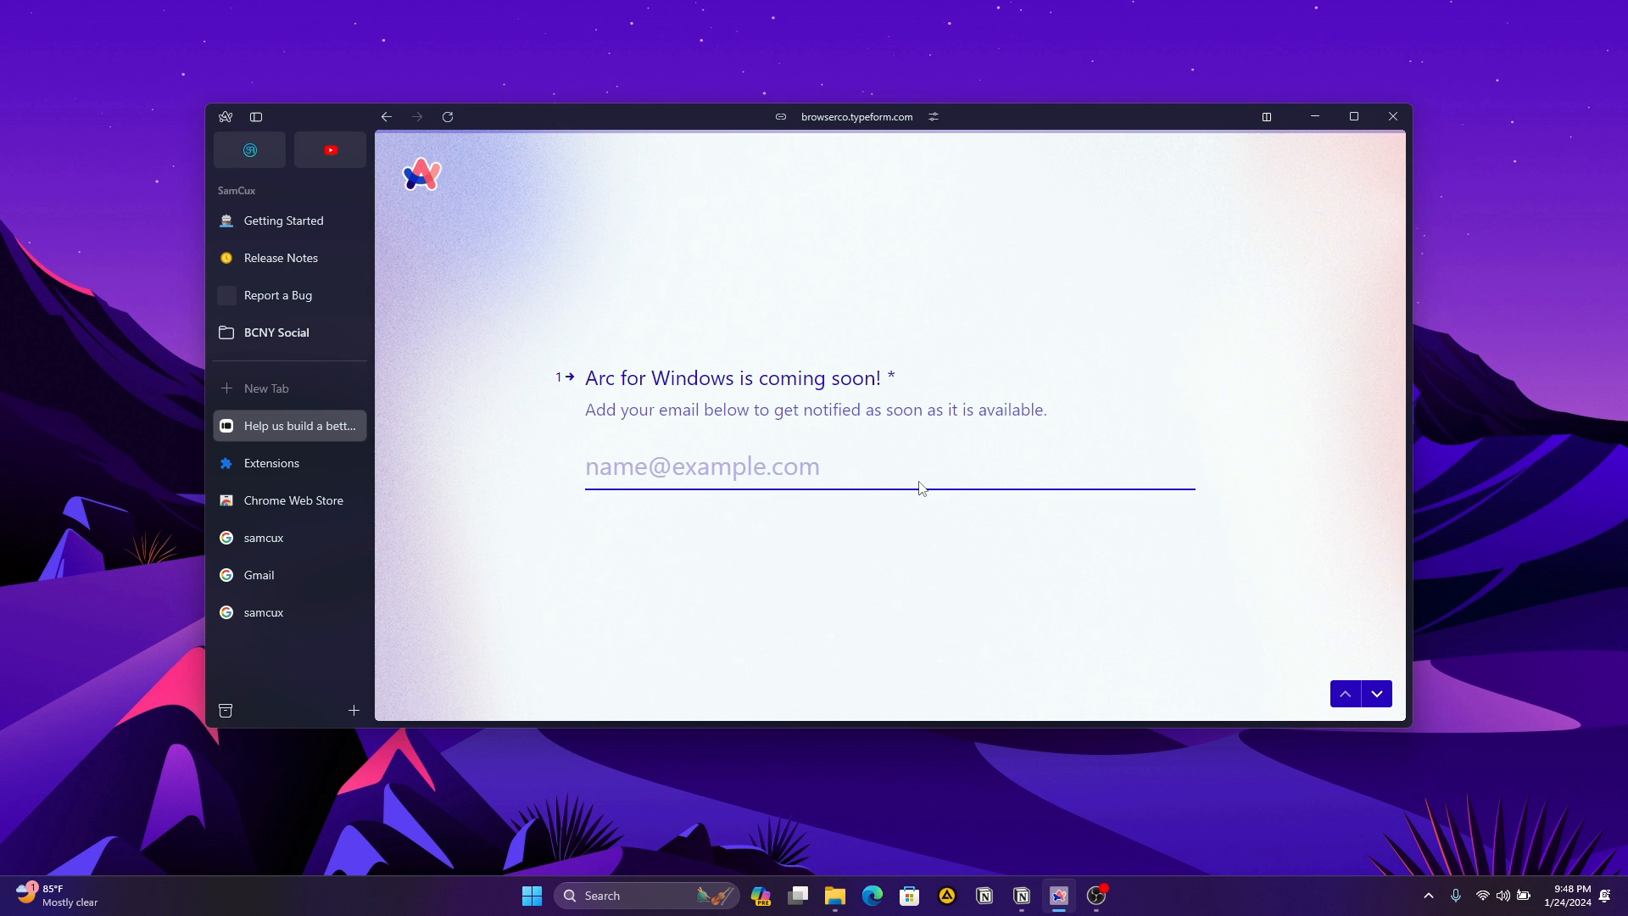
type("S")
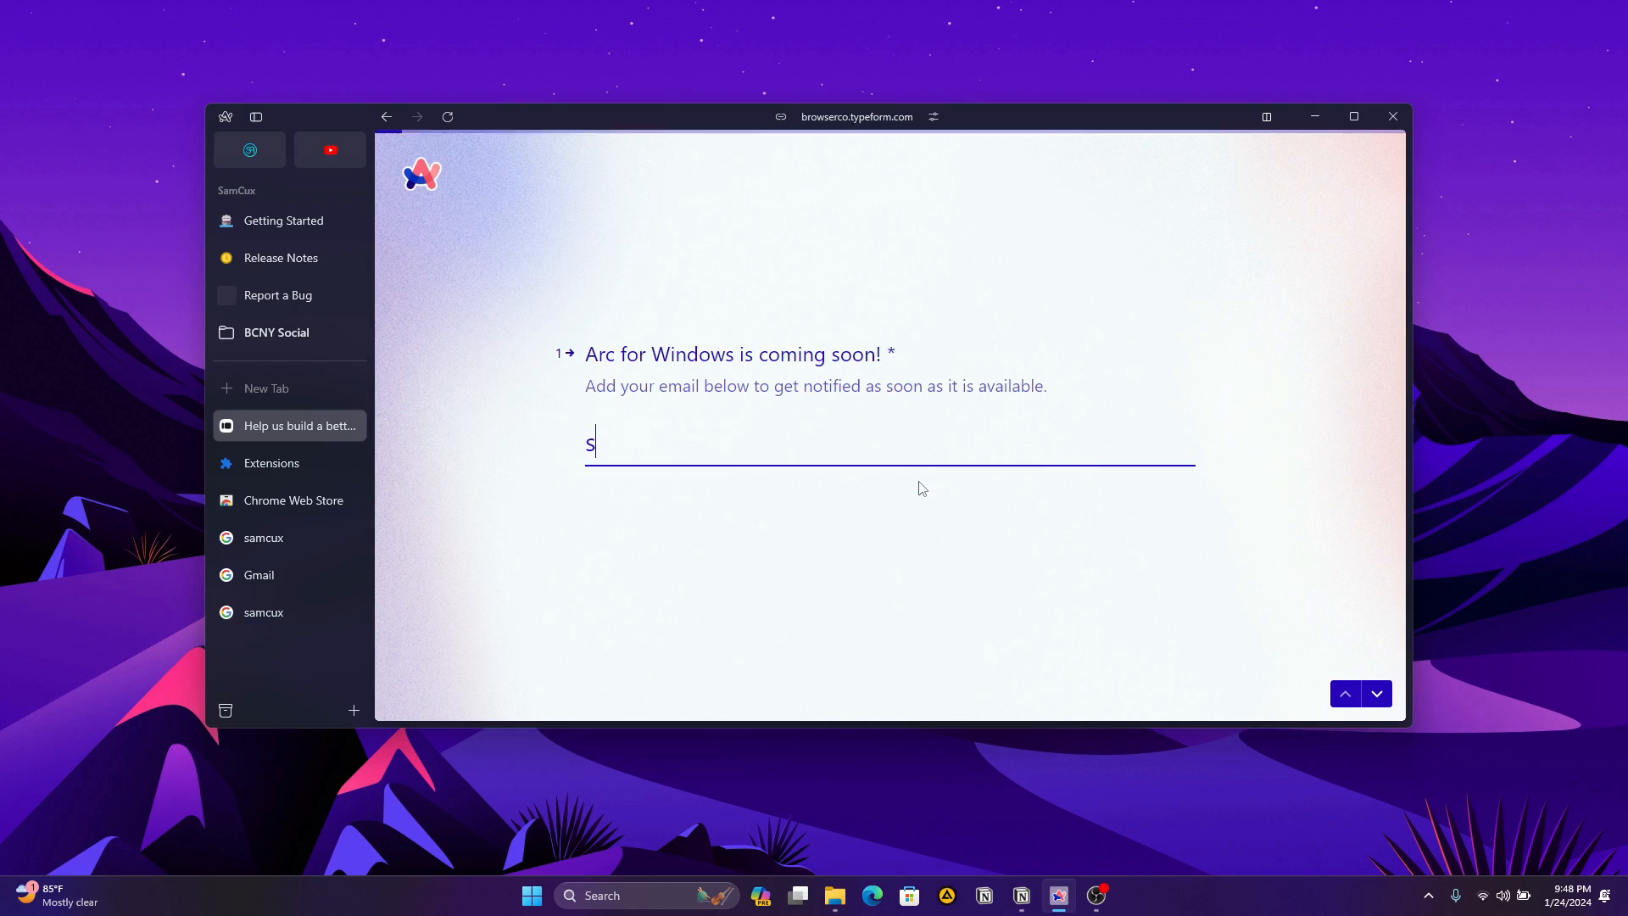
type("amuelo")
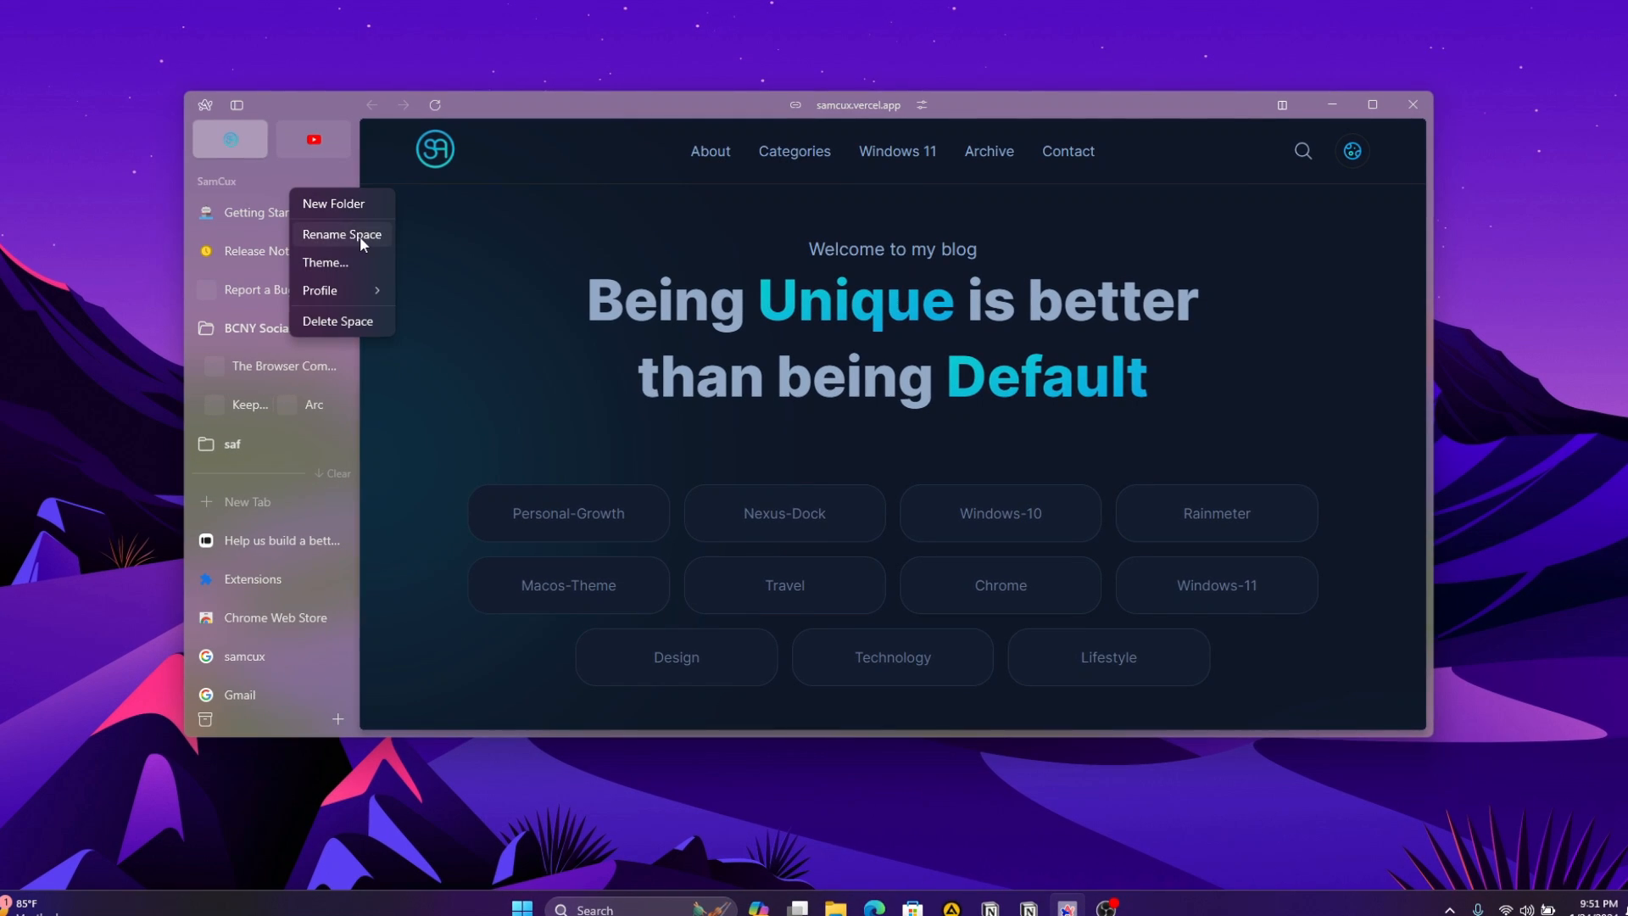
Dismiss the space options menu and bring up the Gmail sign-in page from the sidebar.
left_click(325, 262)
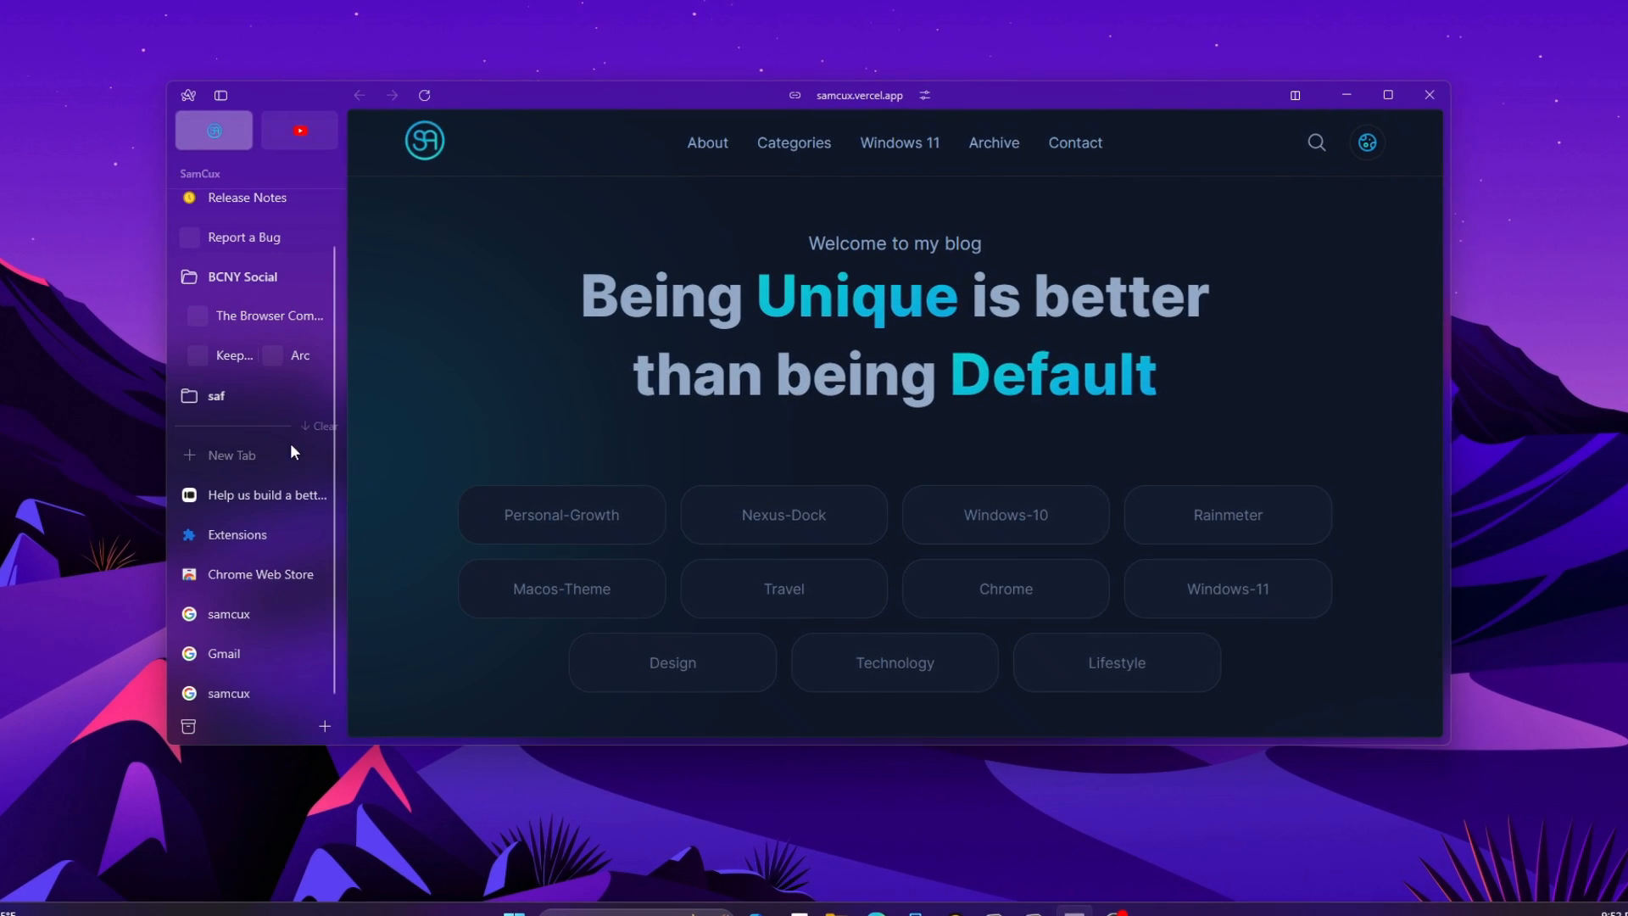
left_click(222, 654)
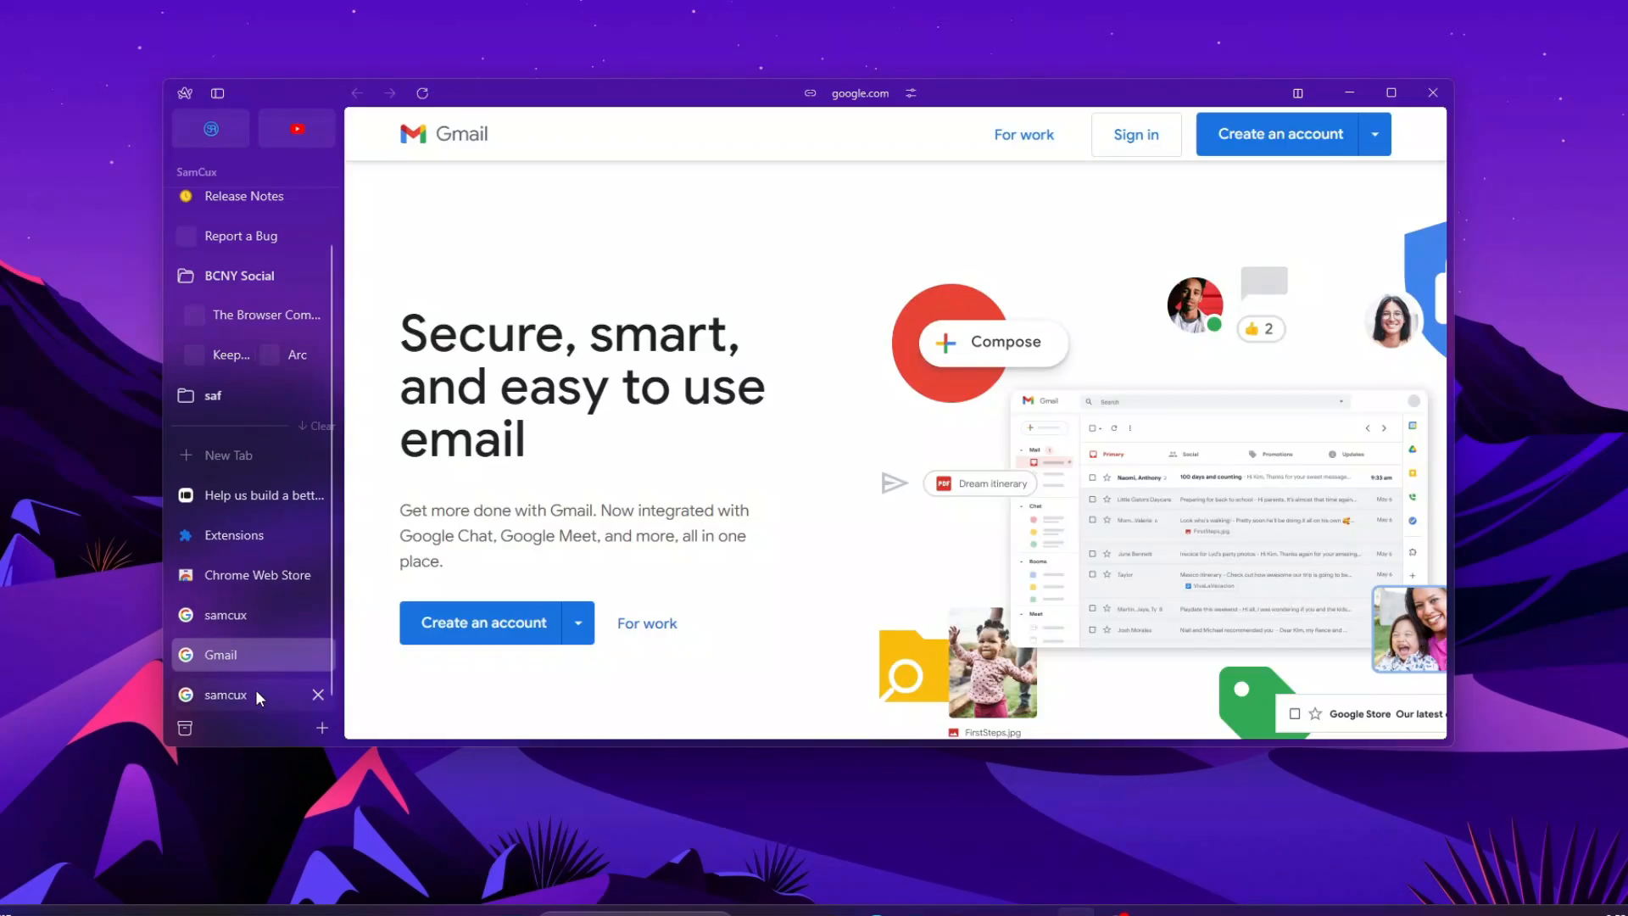
mouse_move(264, 183)
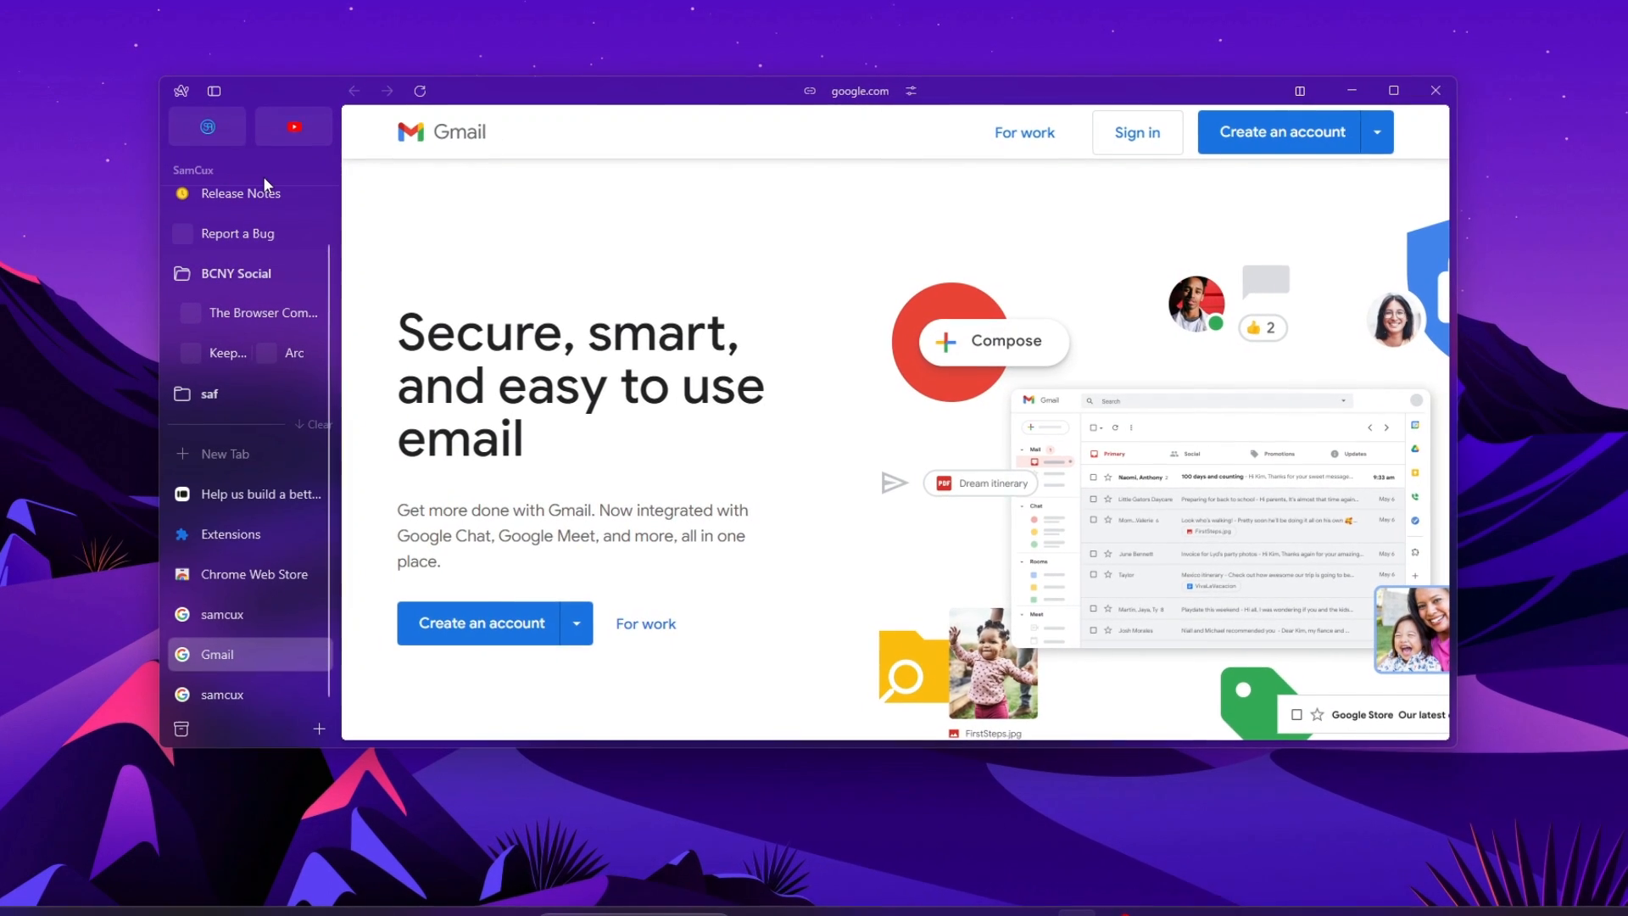